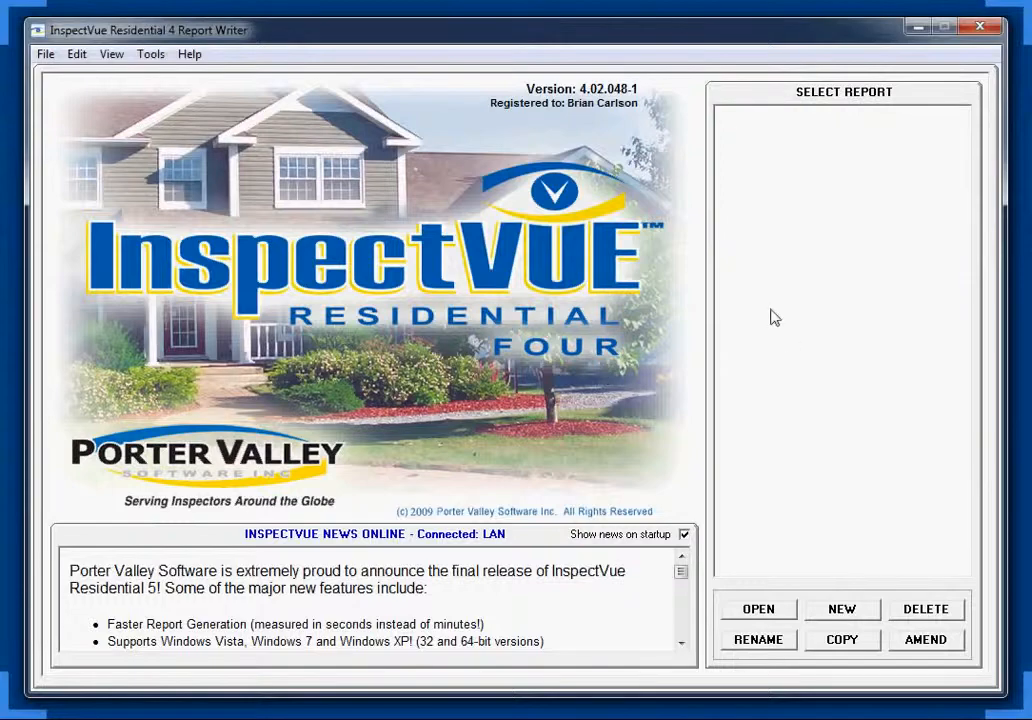
Create a new report named 'Test Report' from the Master library.
click(841, 609)
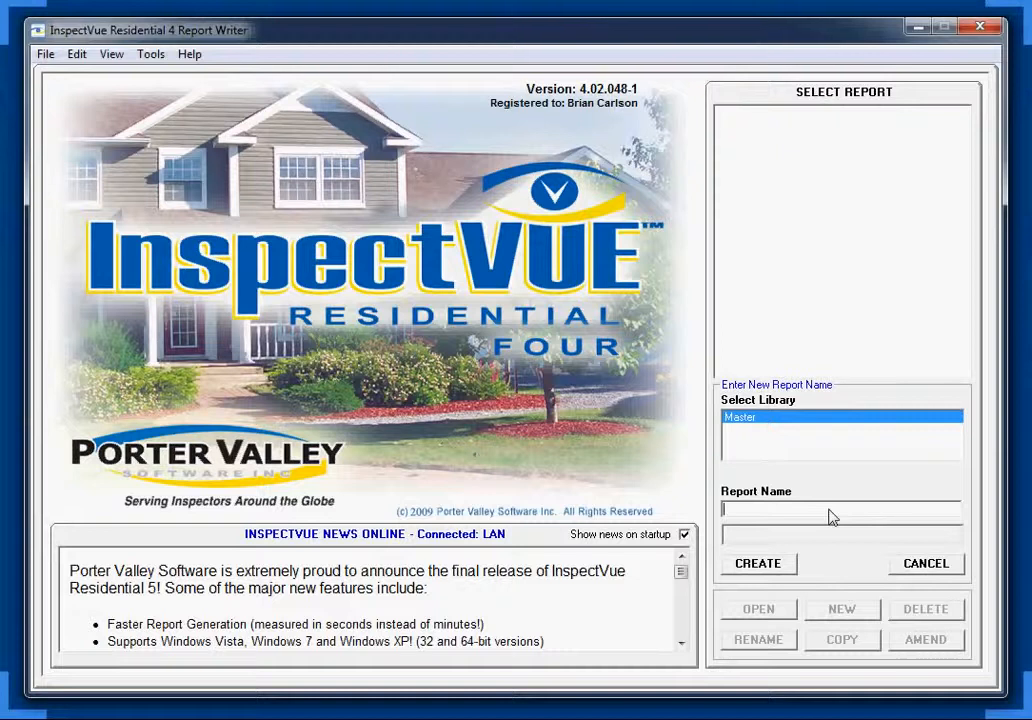
text(Test Report)
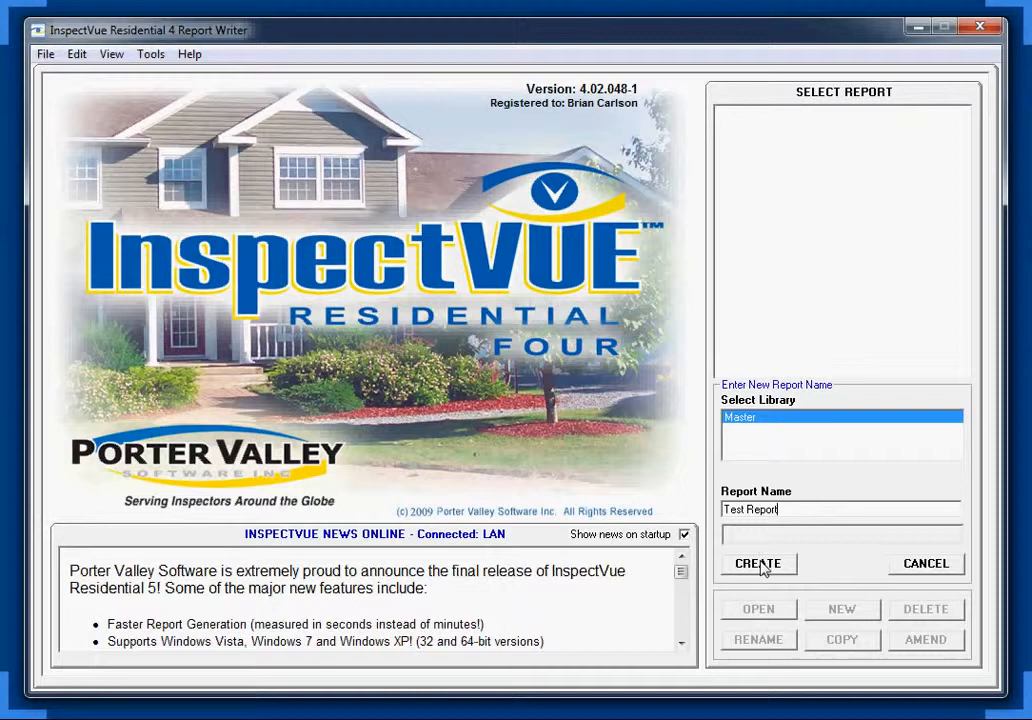
click(758, 563)
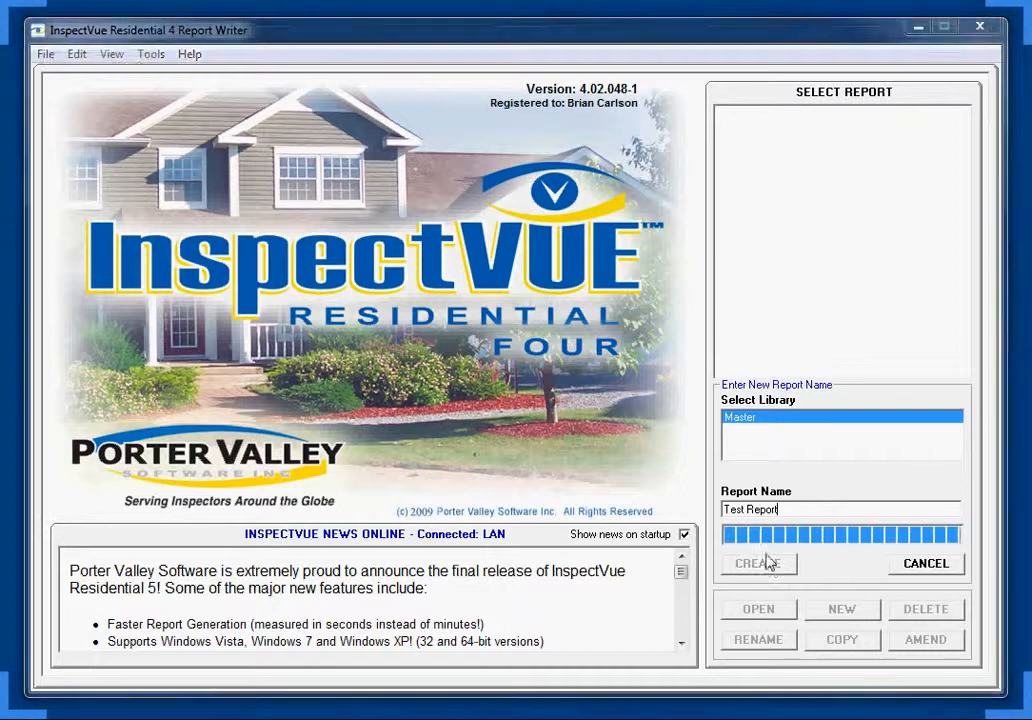
click(757, 563)
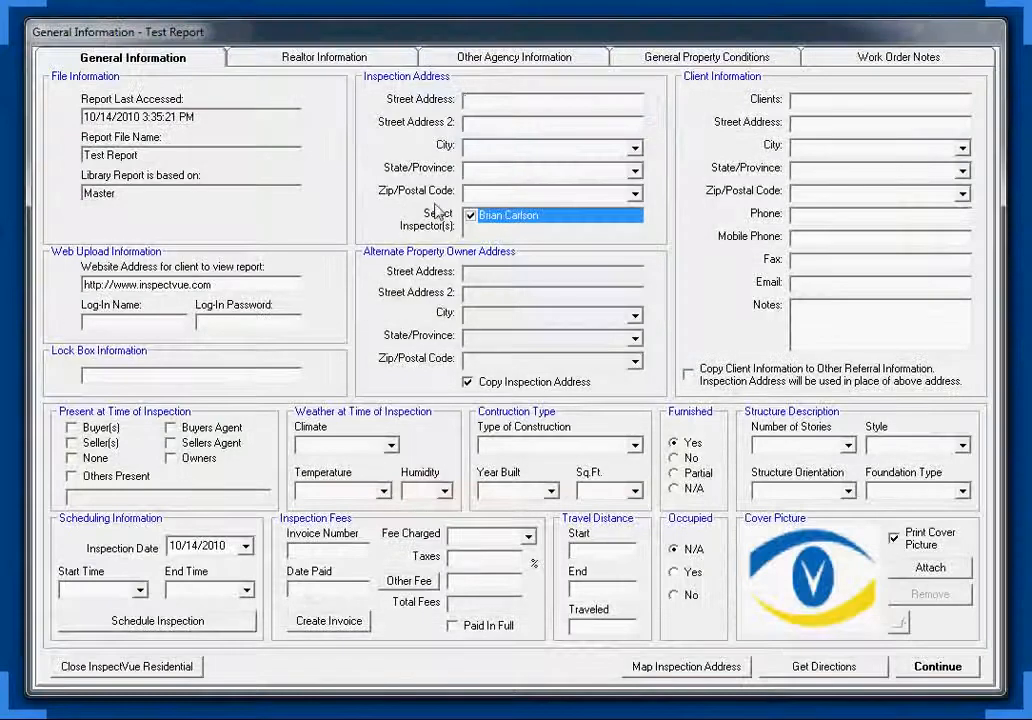
Continue past General Information into the Bedrooms section, glancing at Bathrooms first.
click(936, 666)
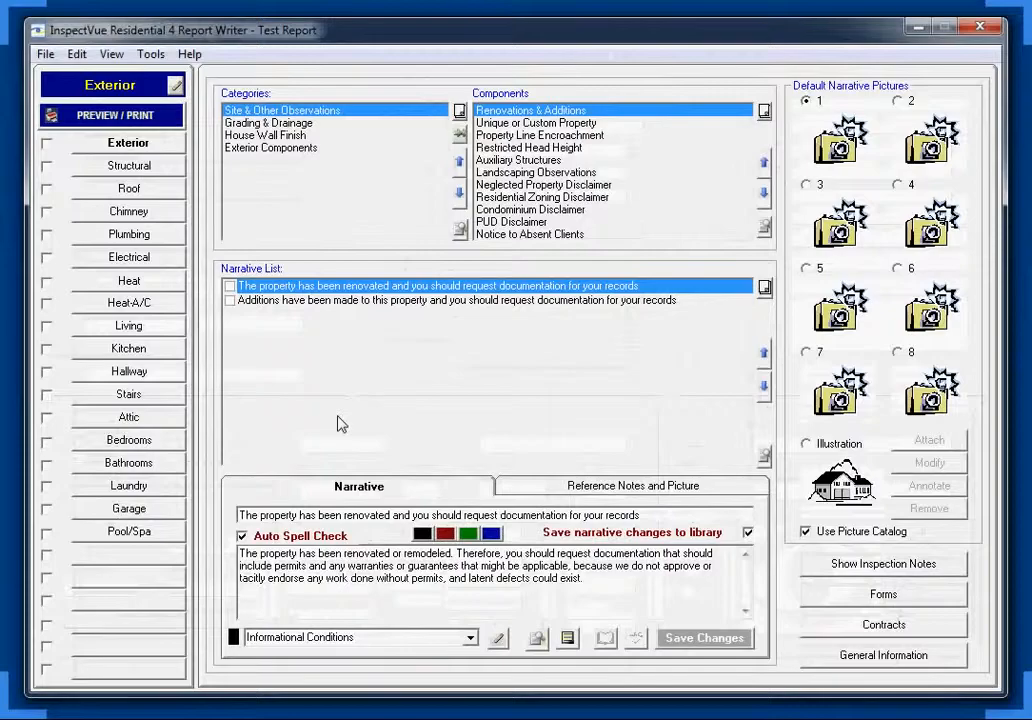
click(128, 440)
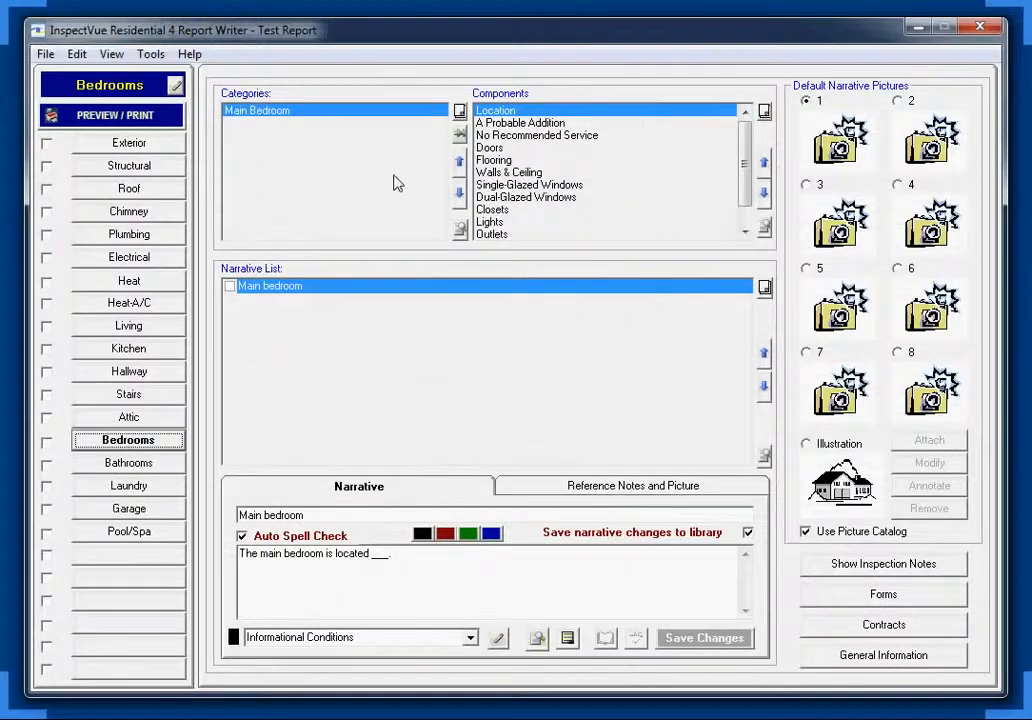
mouse_move(275, 230)
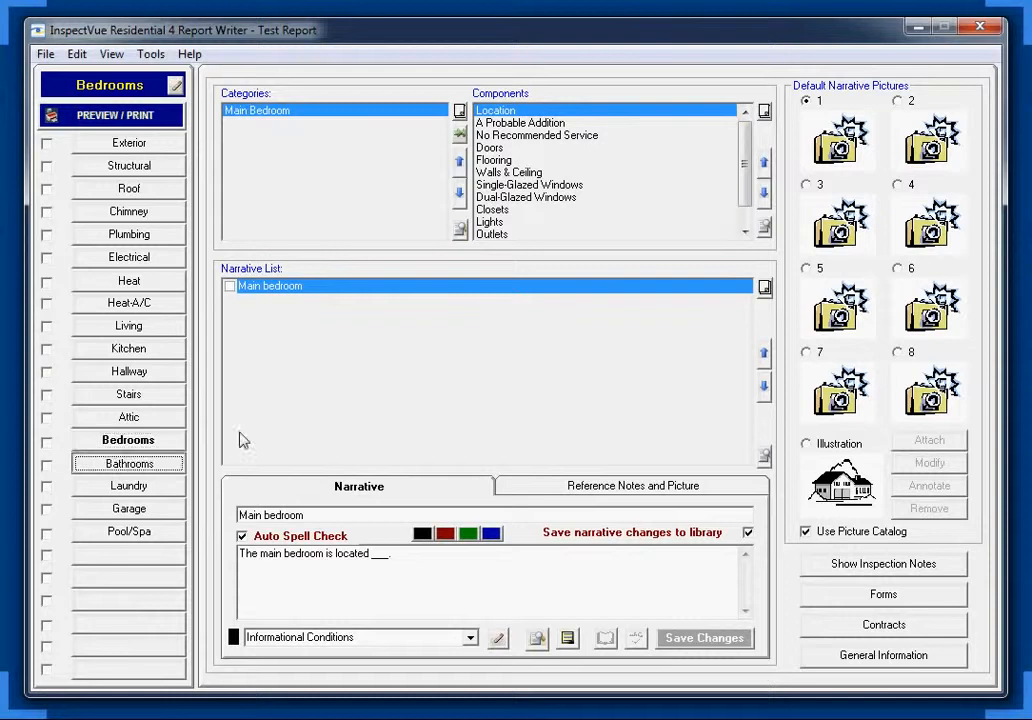
click(128, 462)
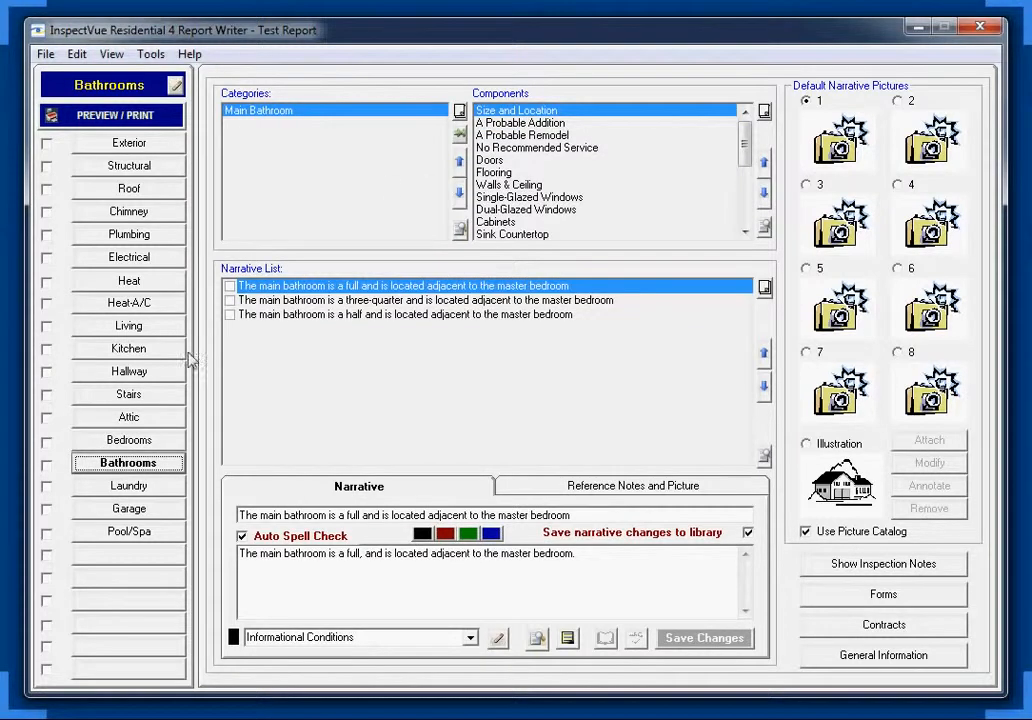
click(128, 440)
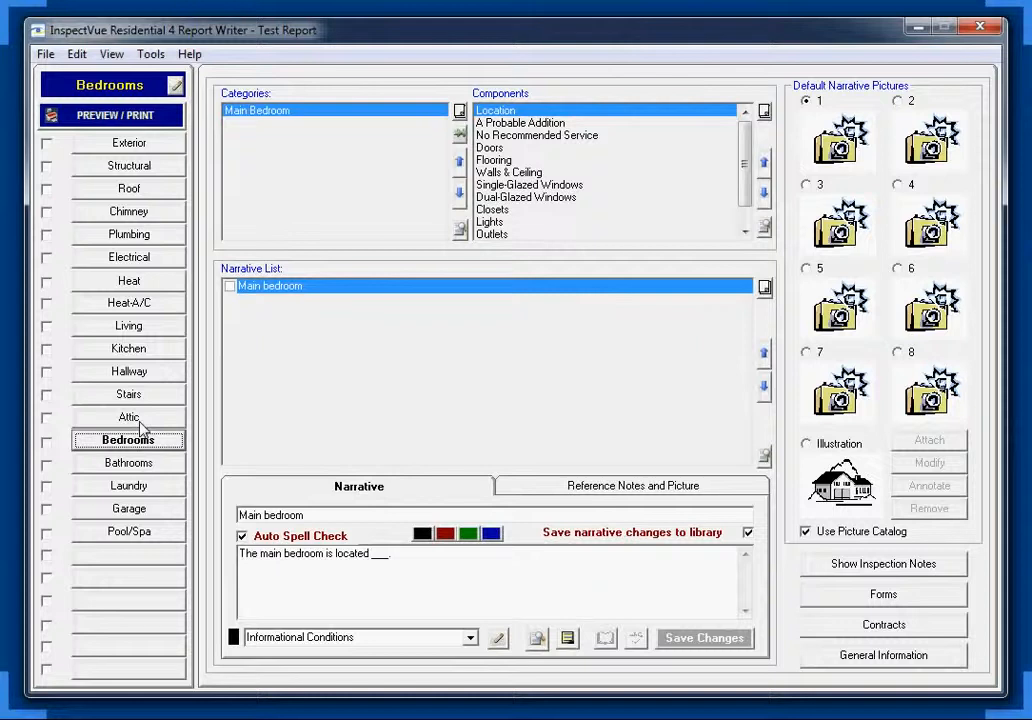
mouse_move(337, 247)
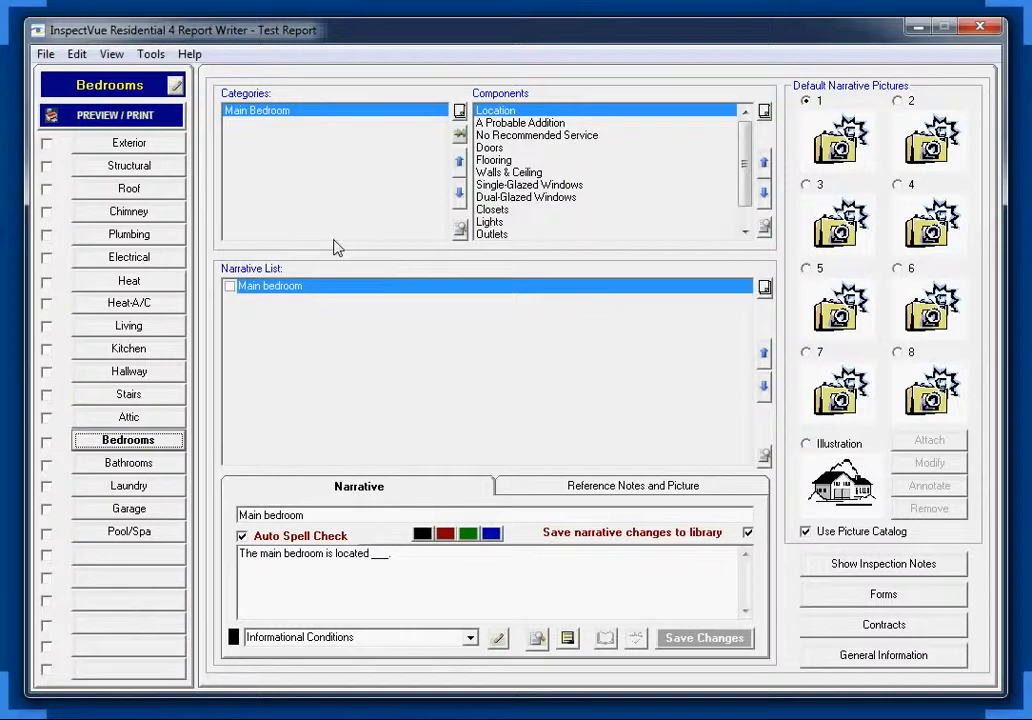
mouse_move(318, 221)
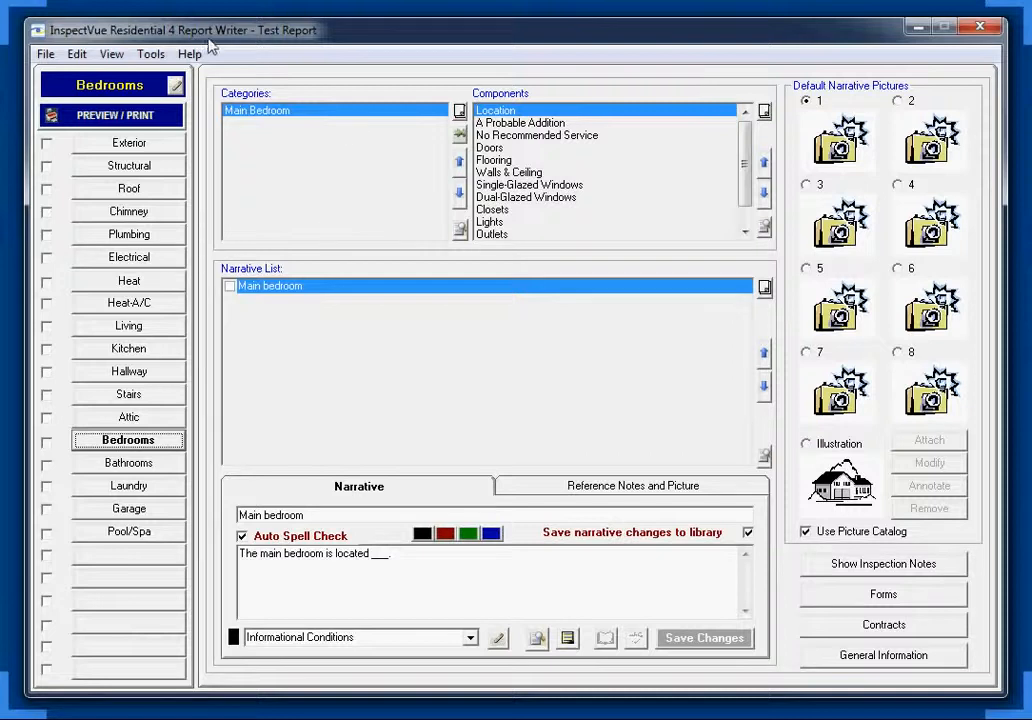
mouse_move(222, 56)
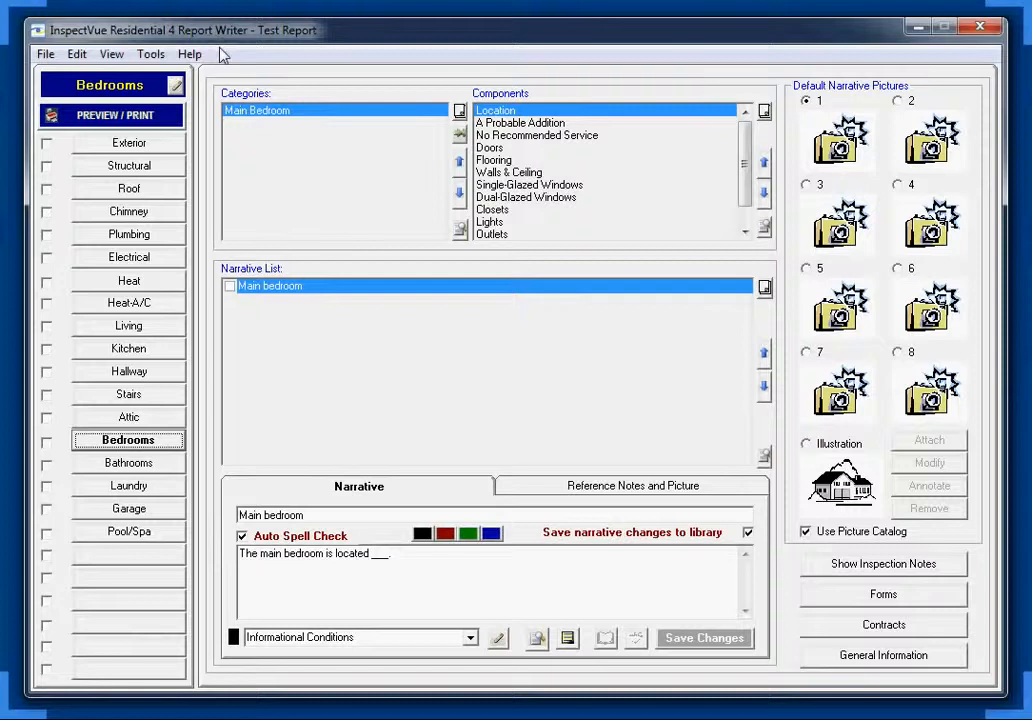
mouse_move(273, 176)
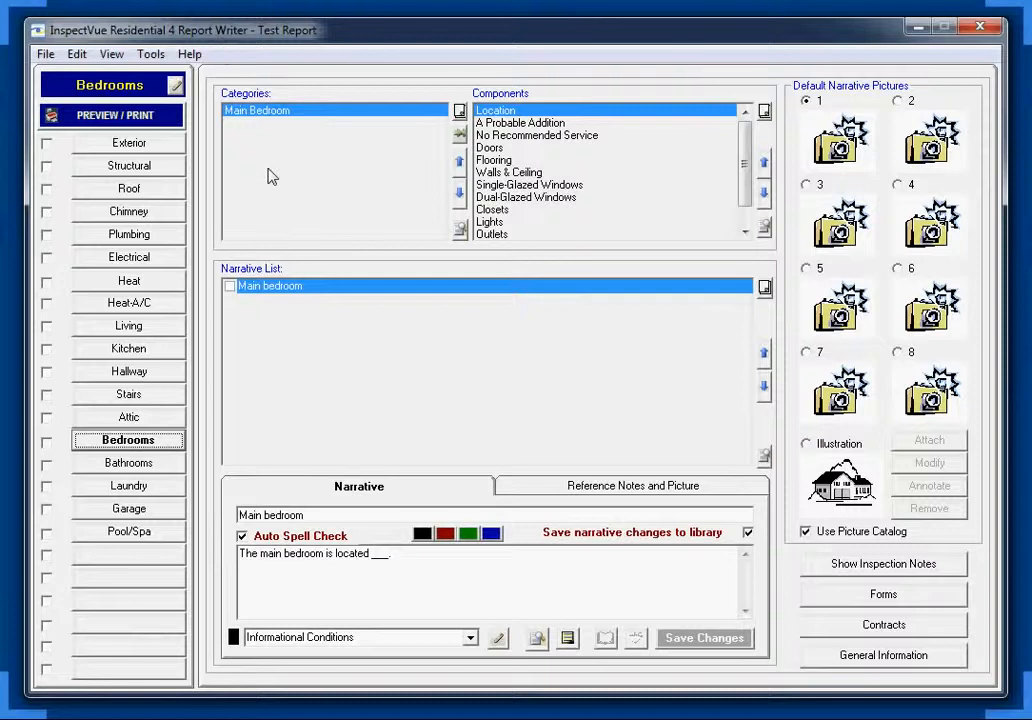
mouse_move(308, 180)
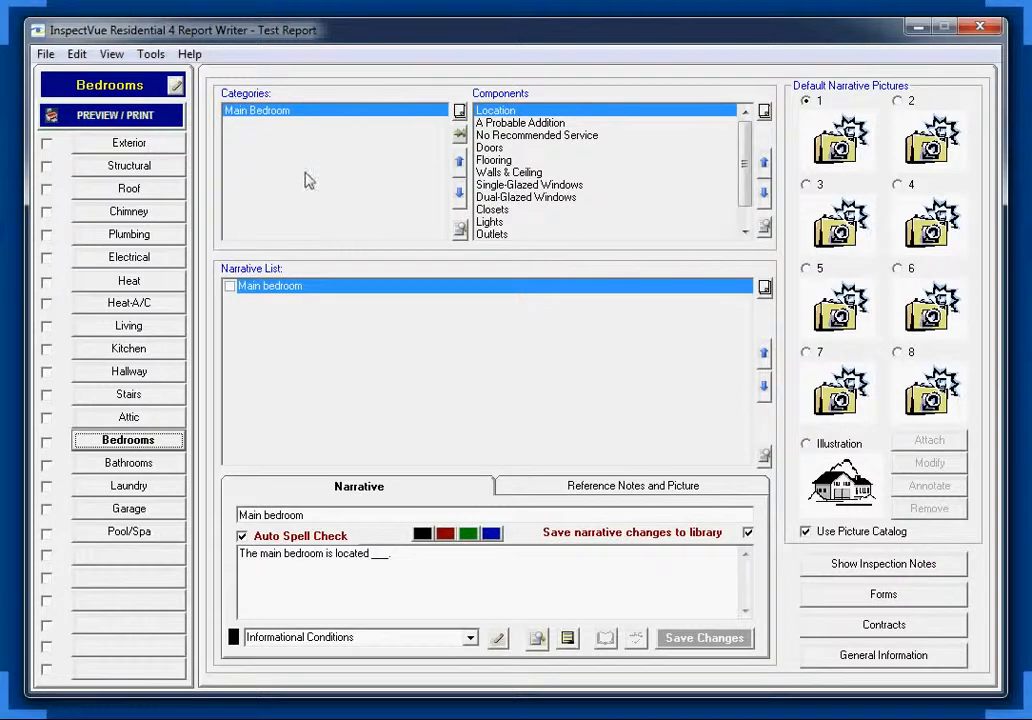
mouse_move(379, 390)
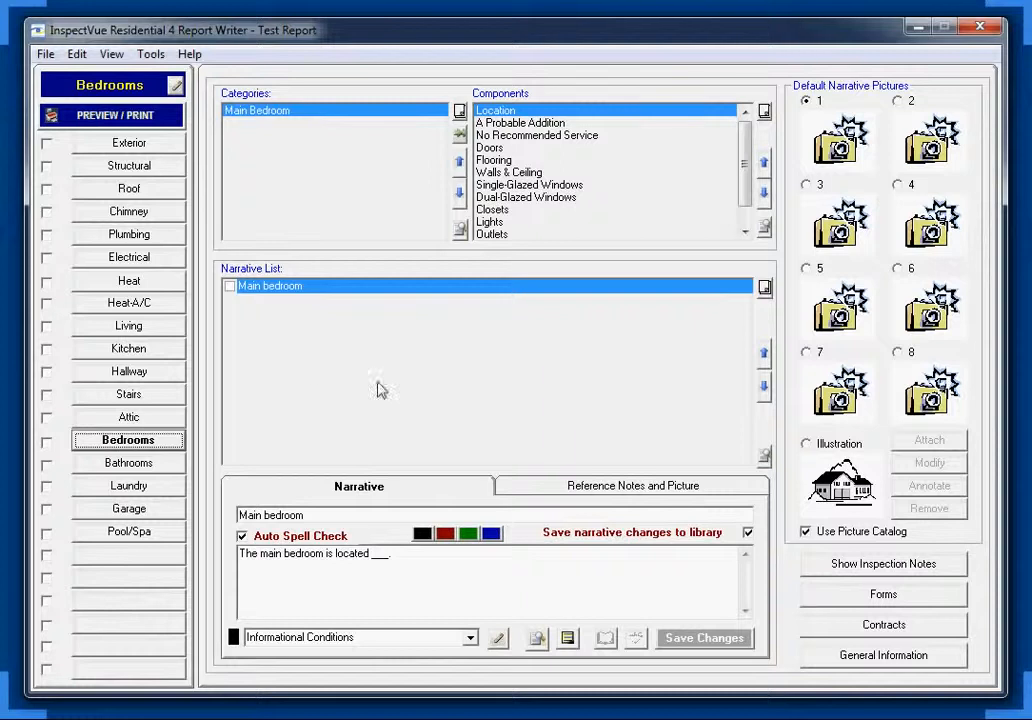
mouse_move(270, 137)
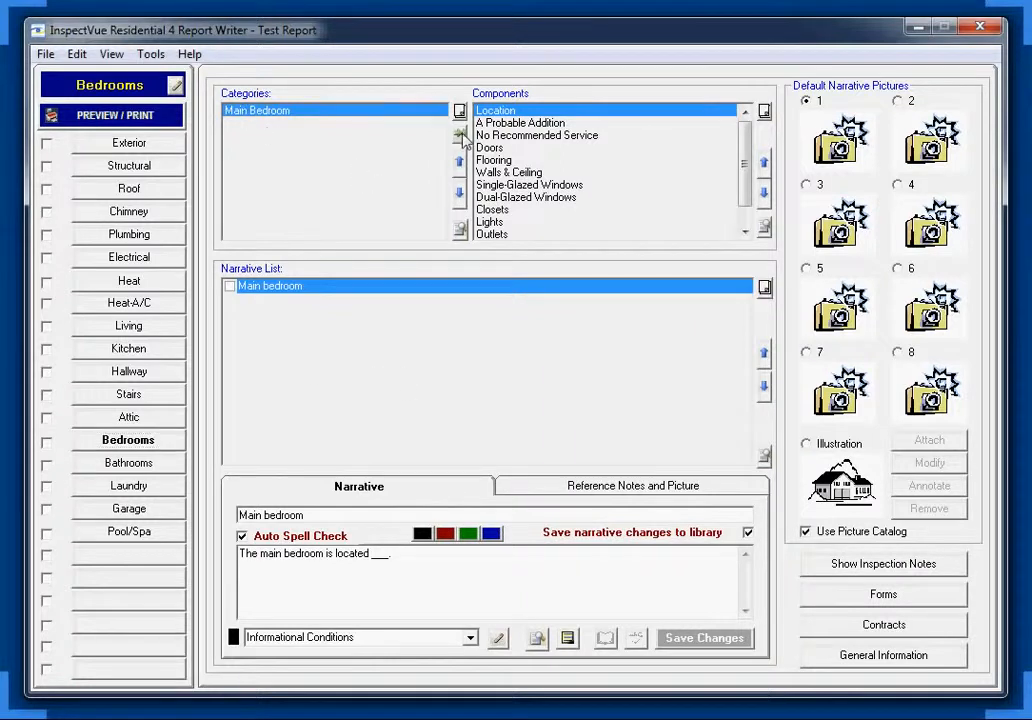
Copy the Main Bedroom category under the name 'Master Bedroom'.
click(460, 135)
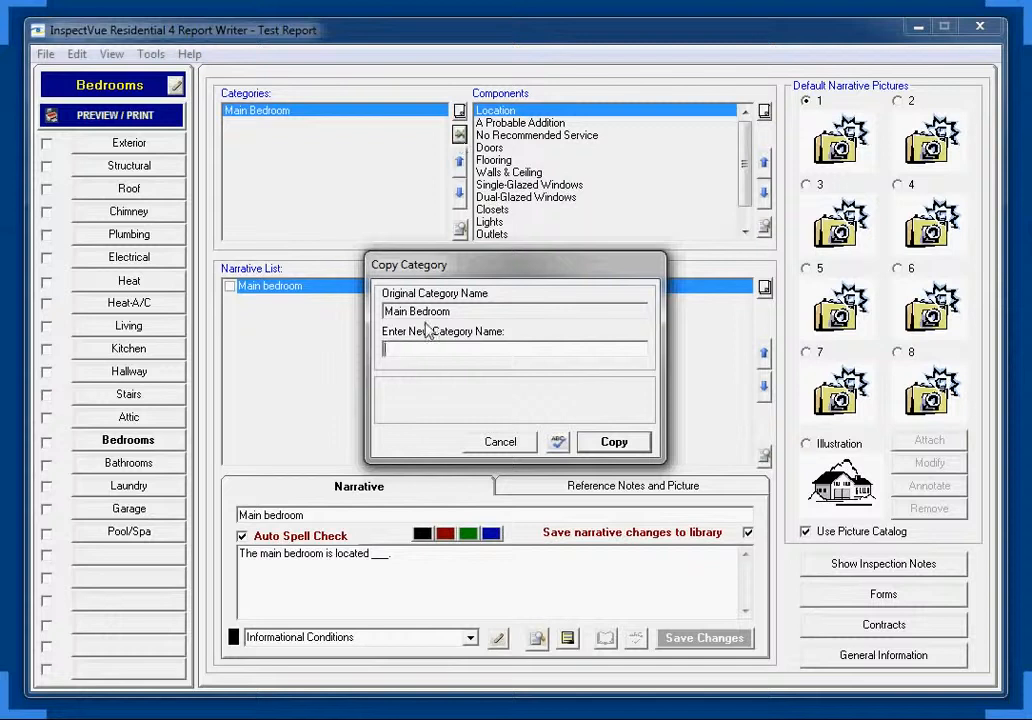
text(Master Bedr)
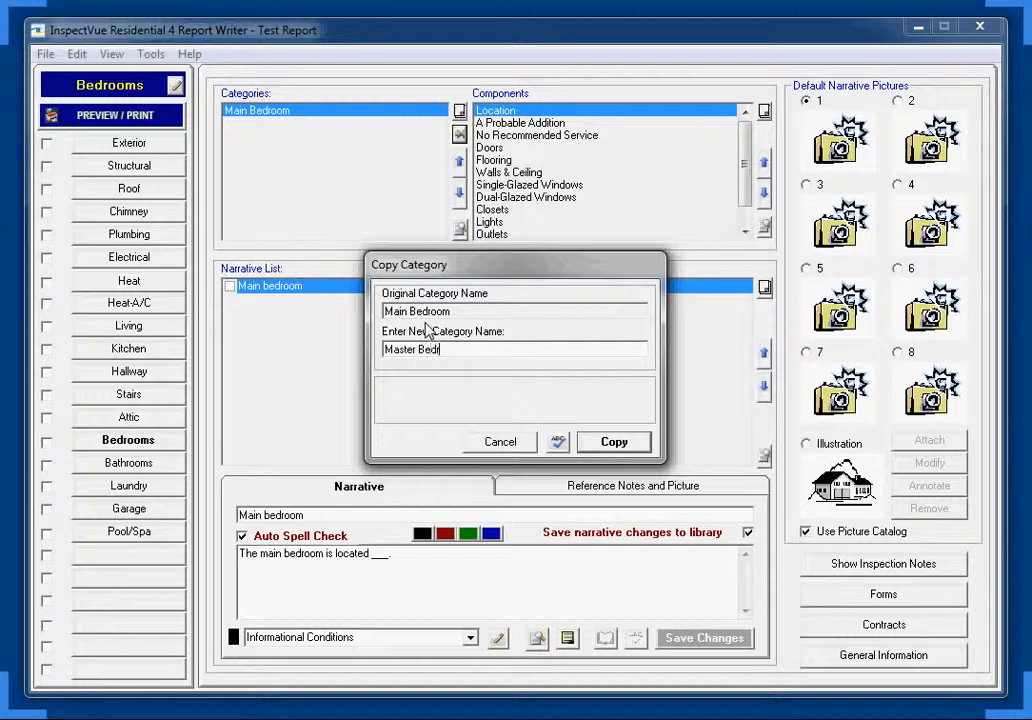
text(oom)
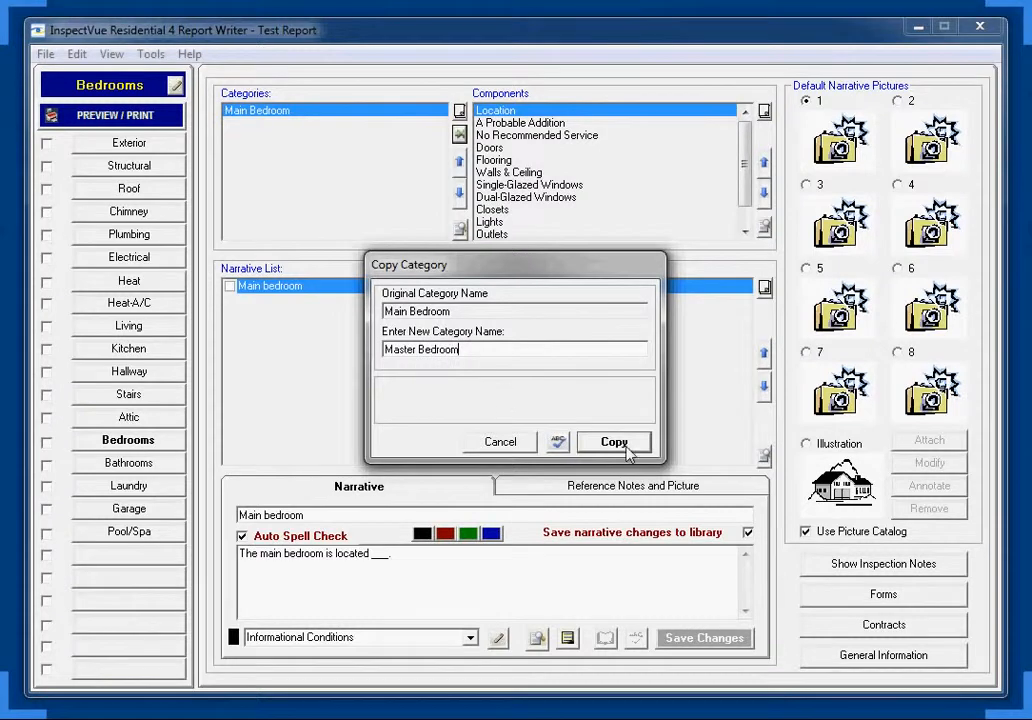
click(613, 442)
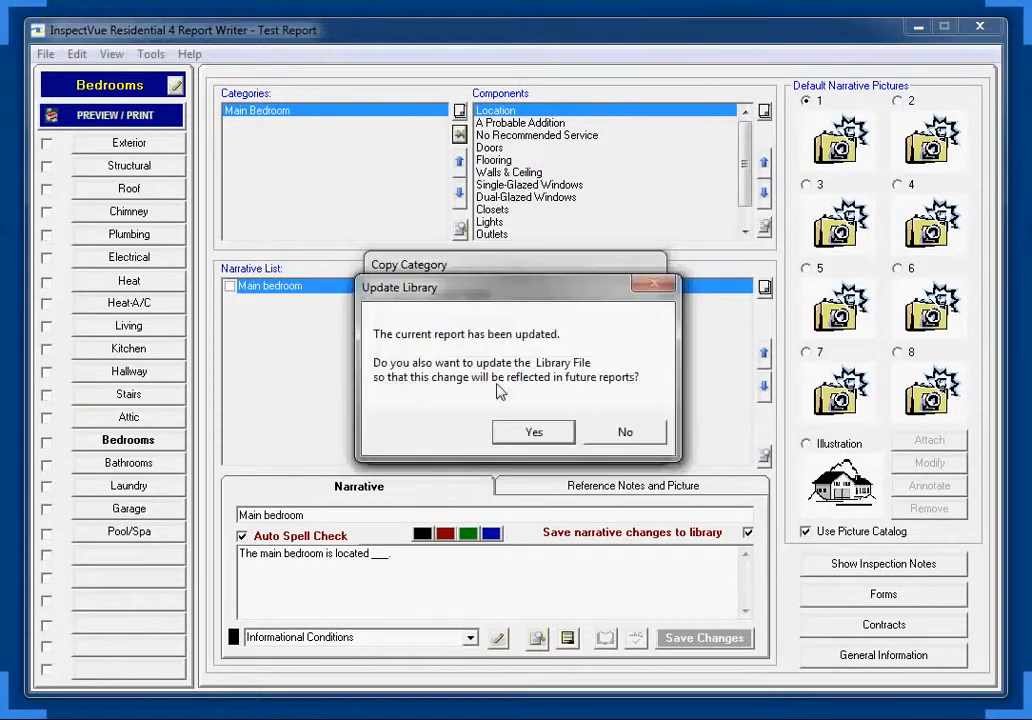
mouse_move(380, 300)
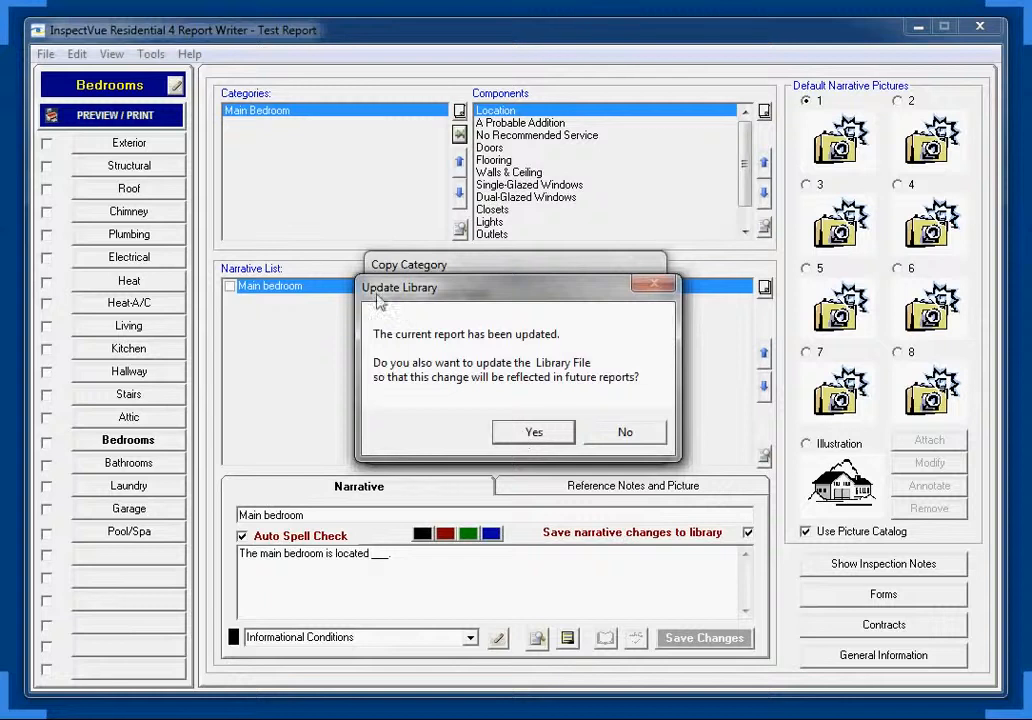
mouse_move(520, 350)
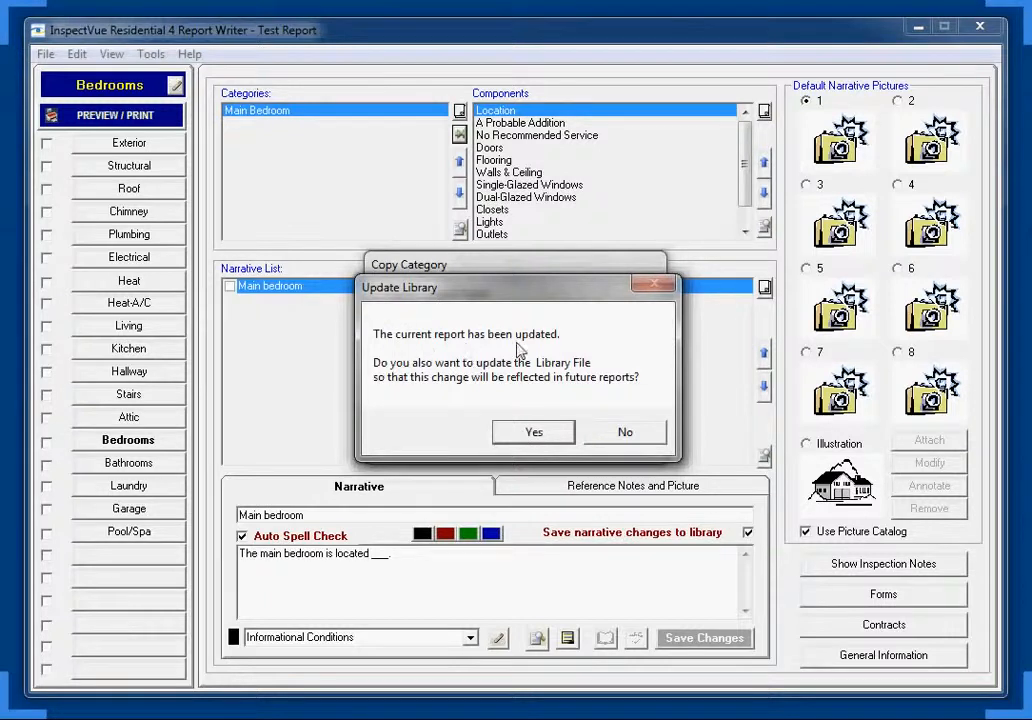
mouse_move(505, 388)
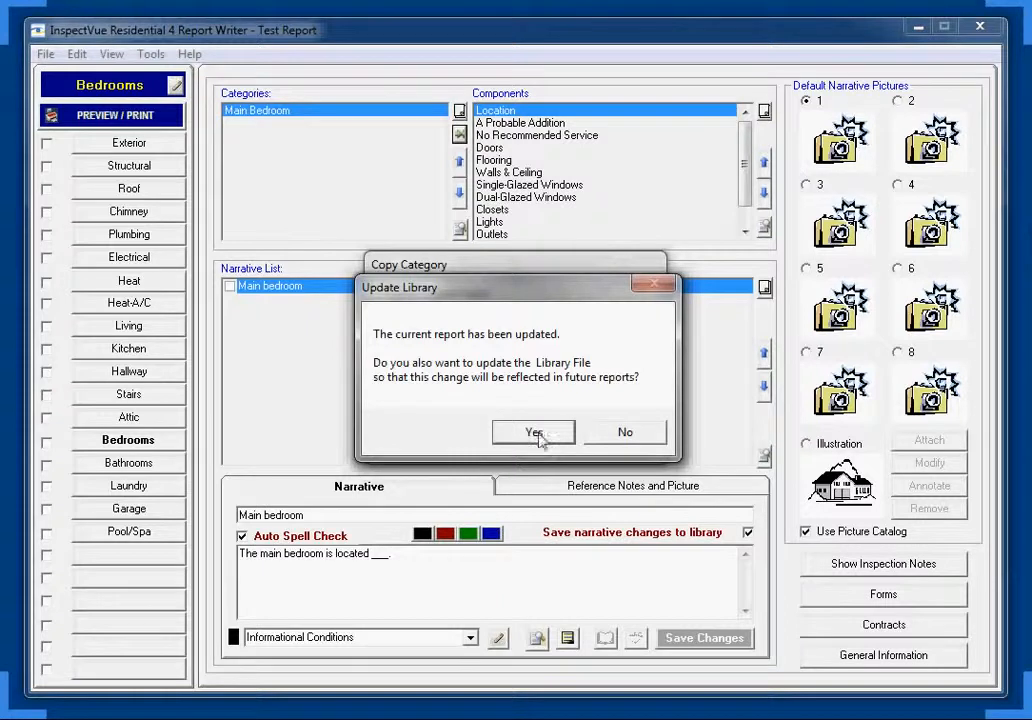
mouse_move(540, 416)
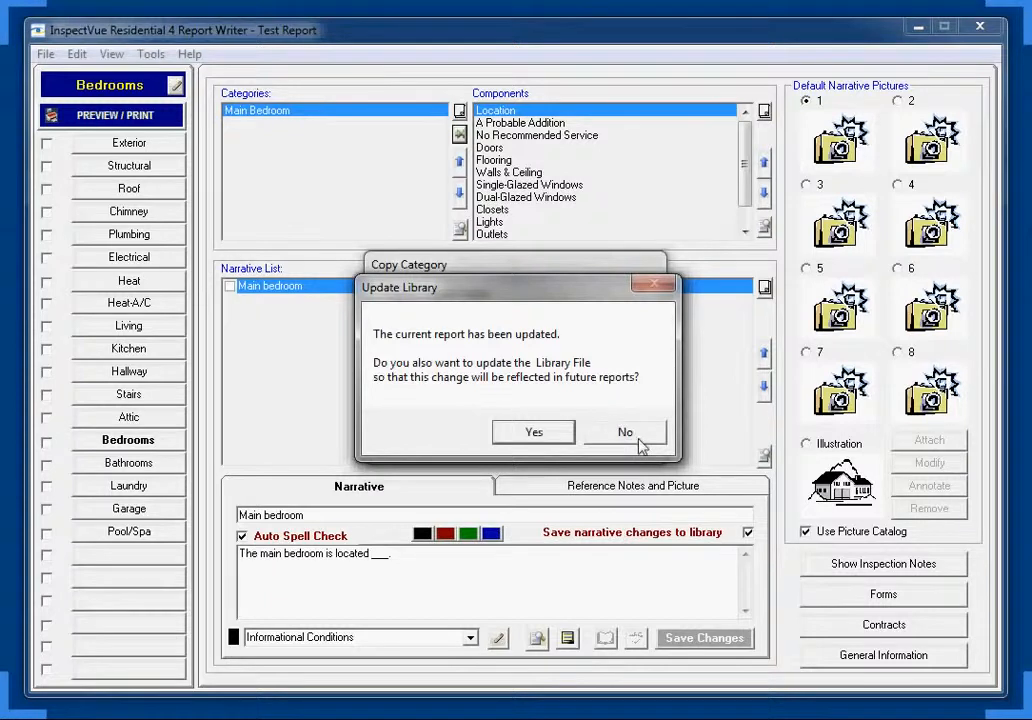
mouse_move(525, 418)
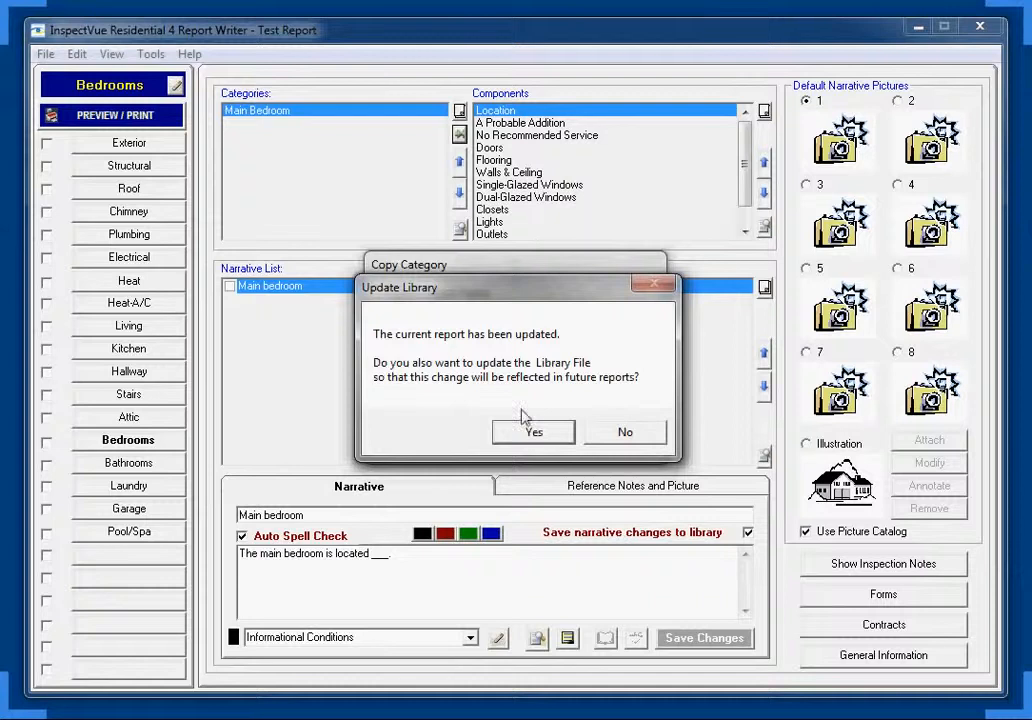
Save Master Bedroom to the library and copy Main Bedroom as '2nd Bedroom'.
click(533, 431)
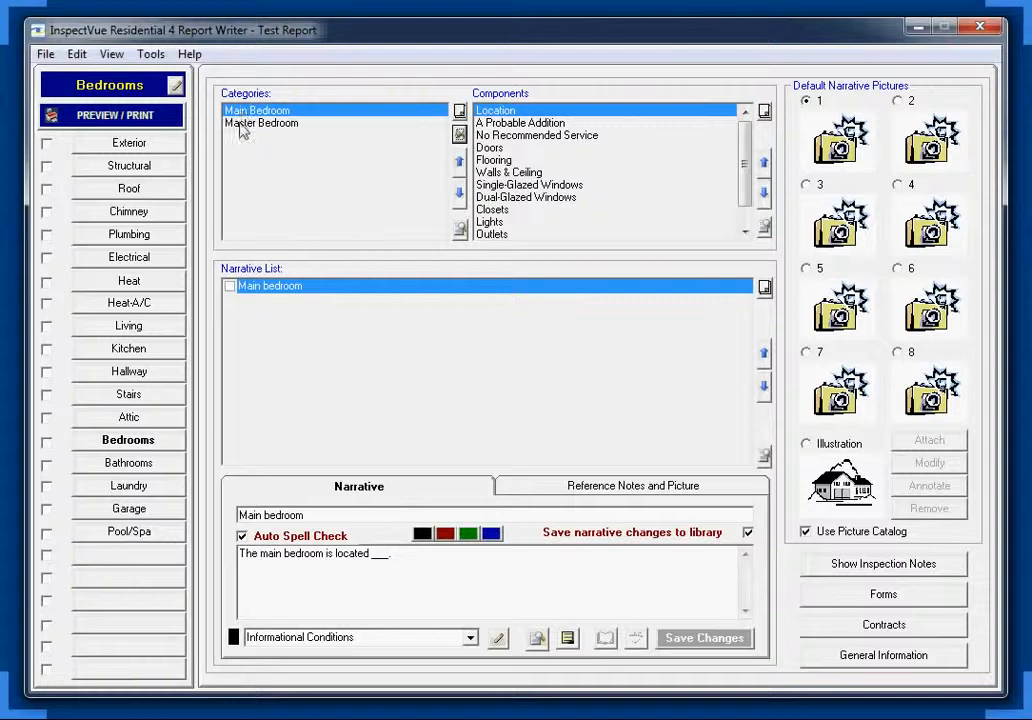
mouse_move(438, 155)
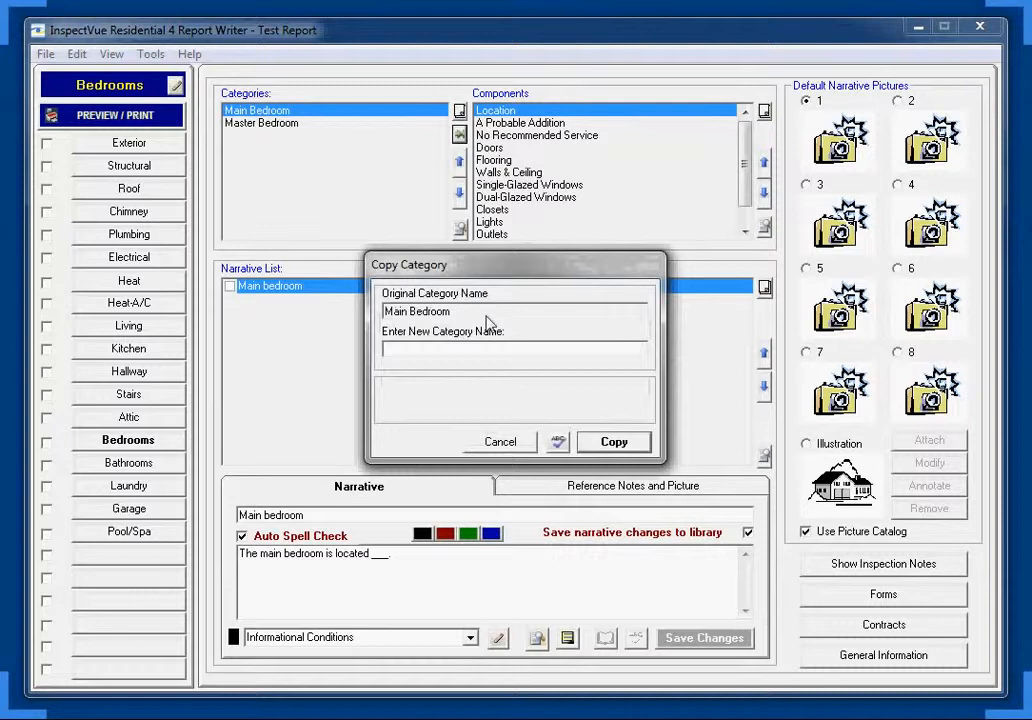
text(2nd Bed)
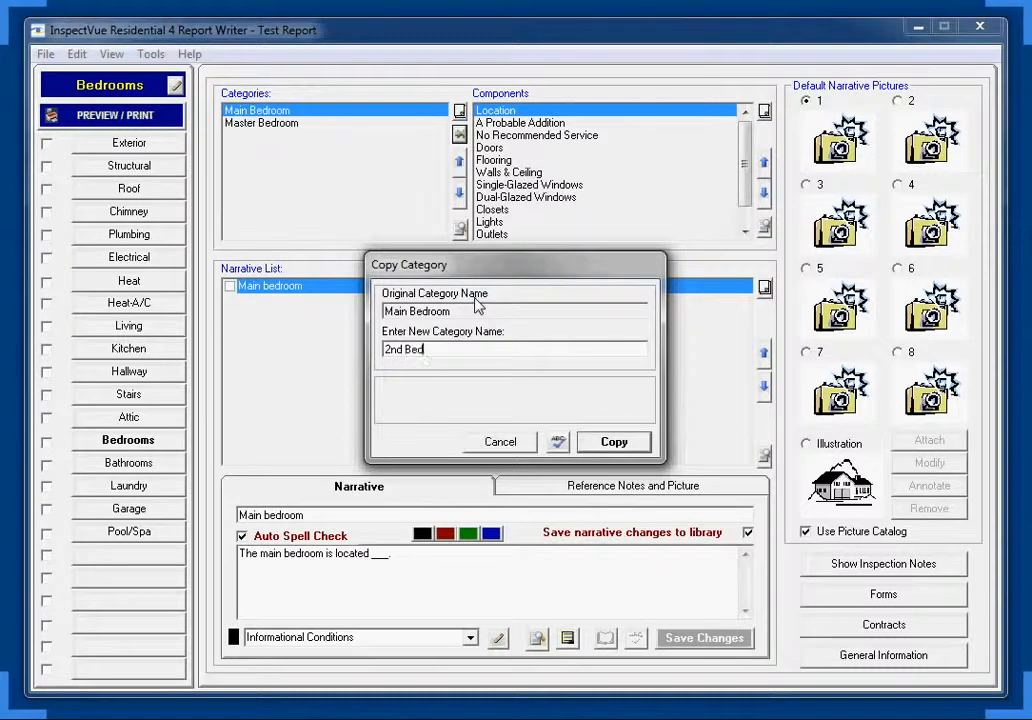
text(room)
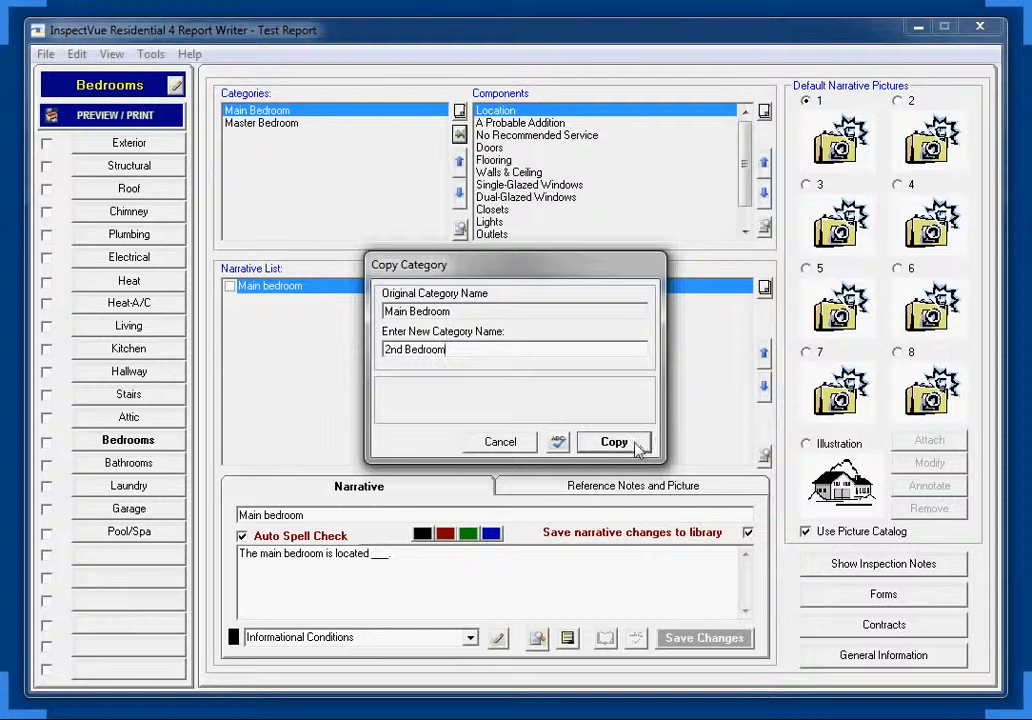
click(613, 442)
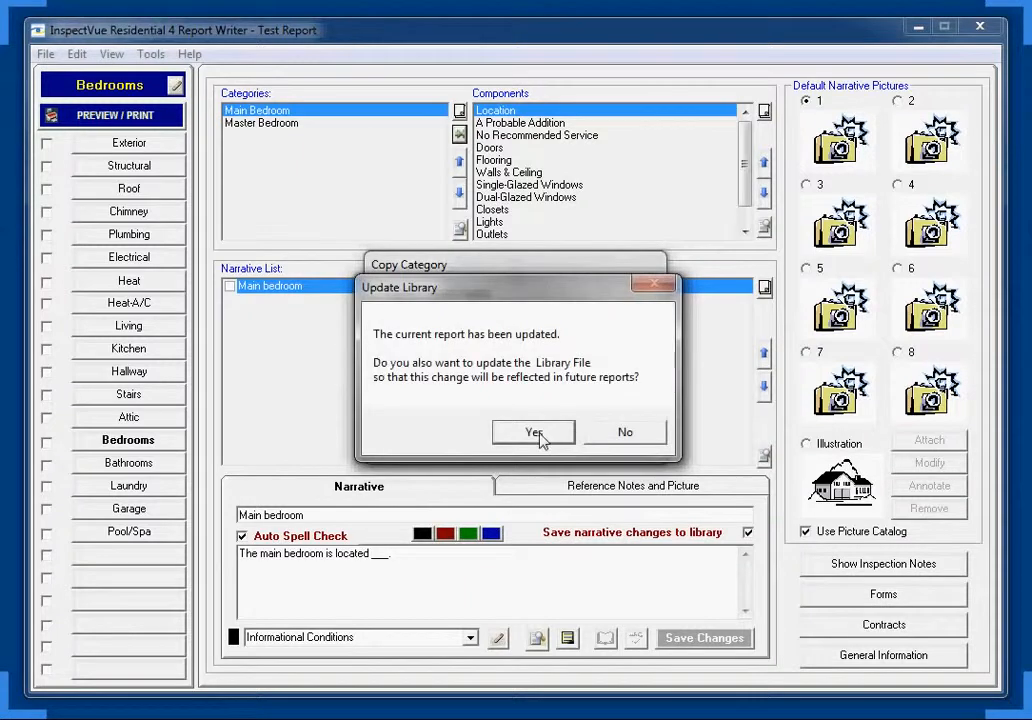
Save 2nd Bedroom to the library and copy Main Bedroom as '3rd Bedroom'.
click(533, 432)
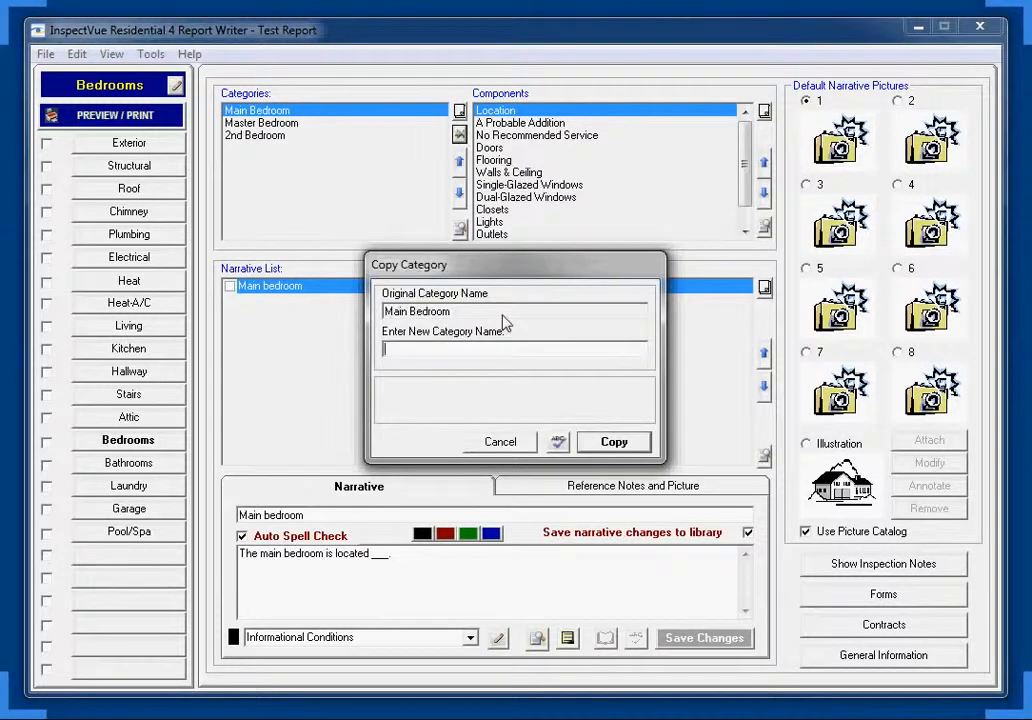
text(3rd)
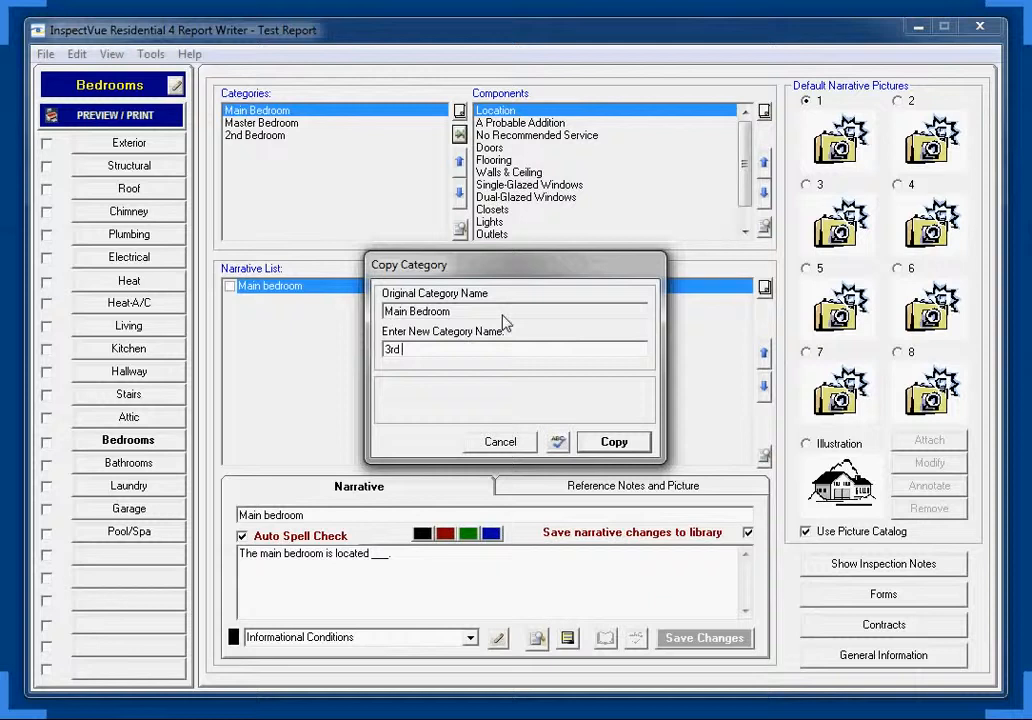
text(Bedroom)
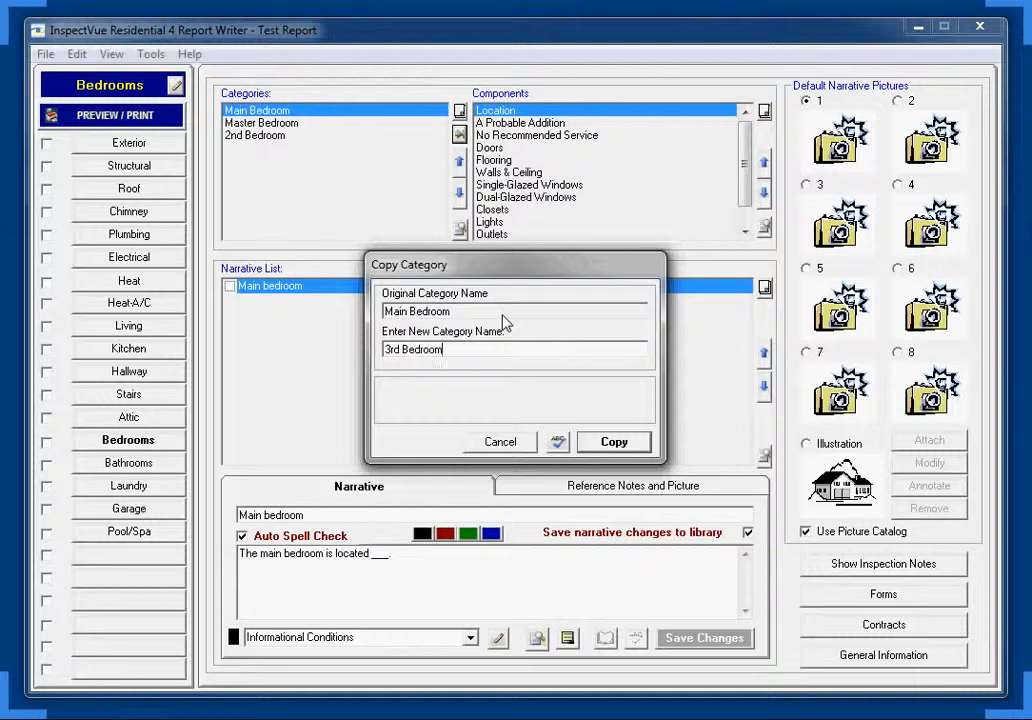
mouse_move(614, 442)
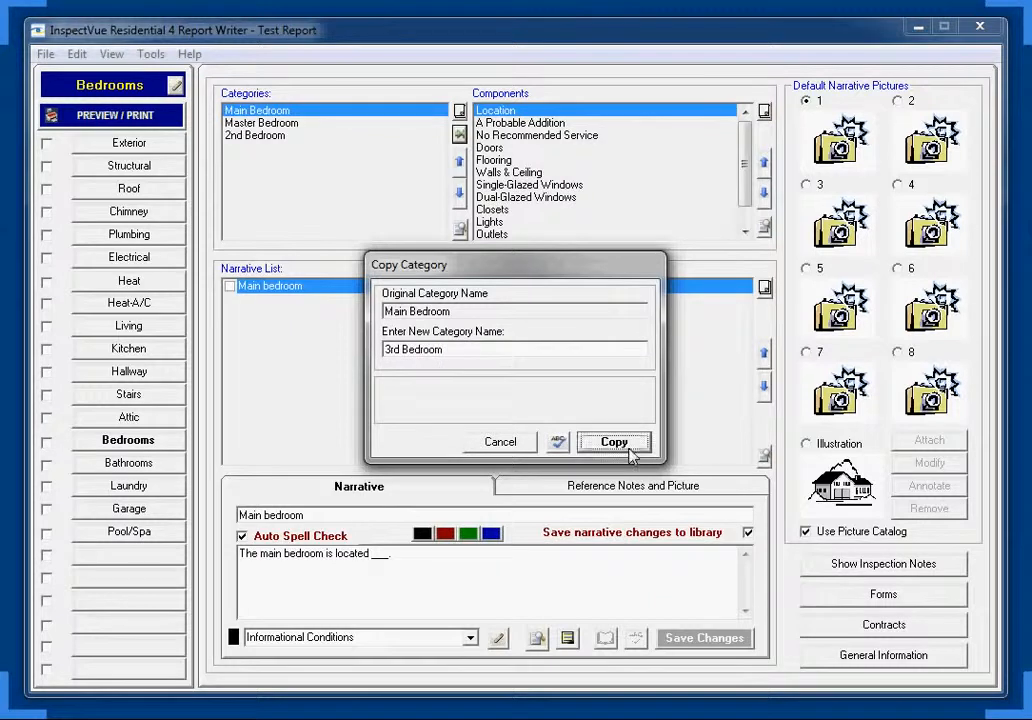
click(614, 442)
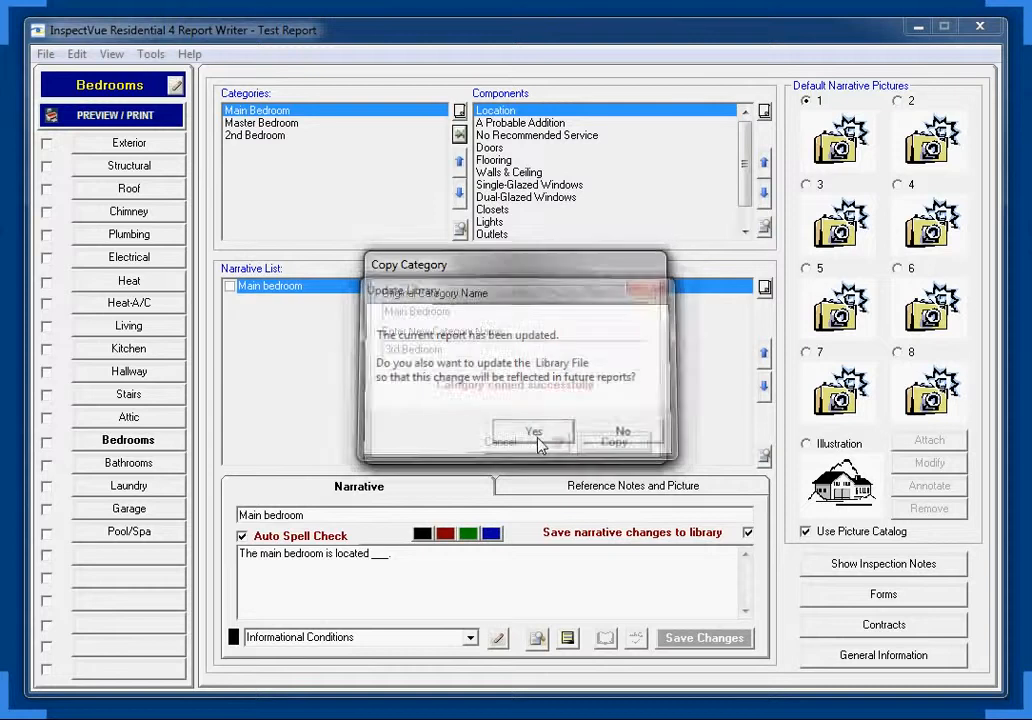
Save 3rd Bedroom to the library and include Master Bedroom's location narrative.
click(532, 432)
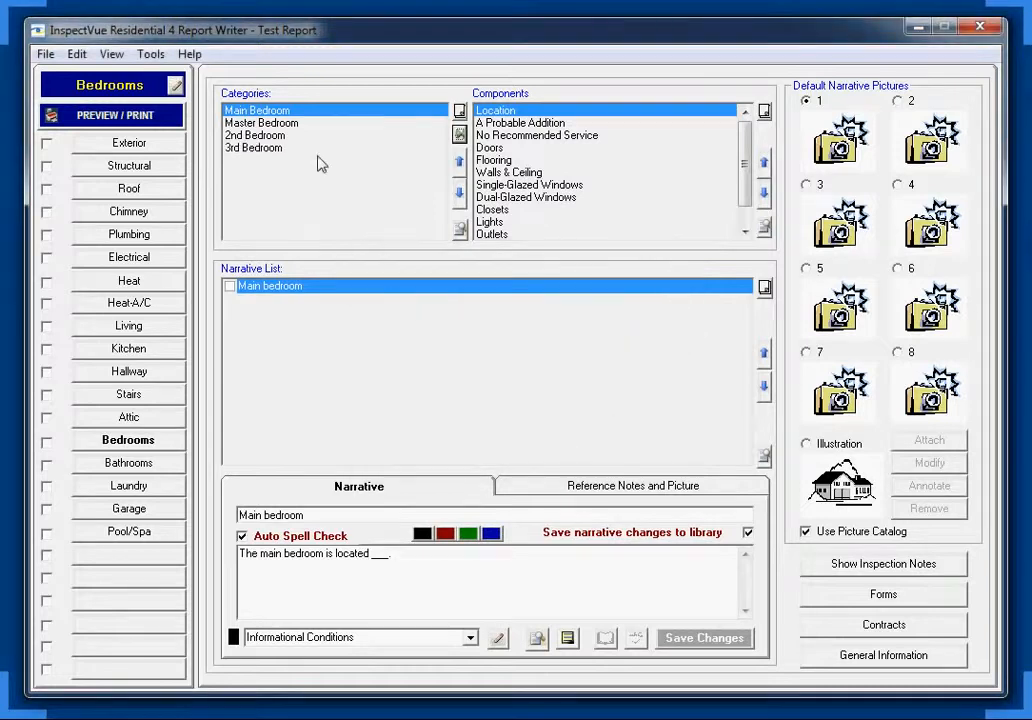
mouse_move(258, 158)
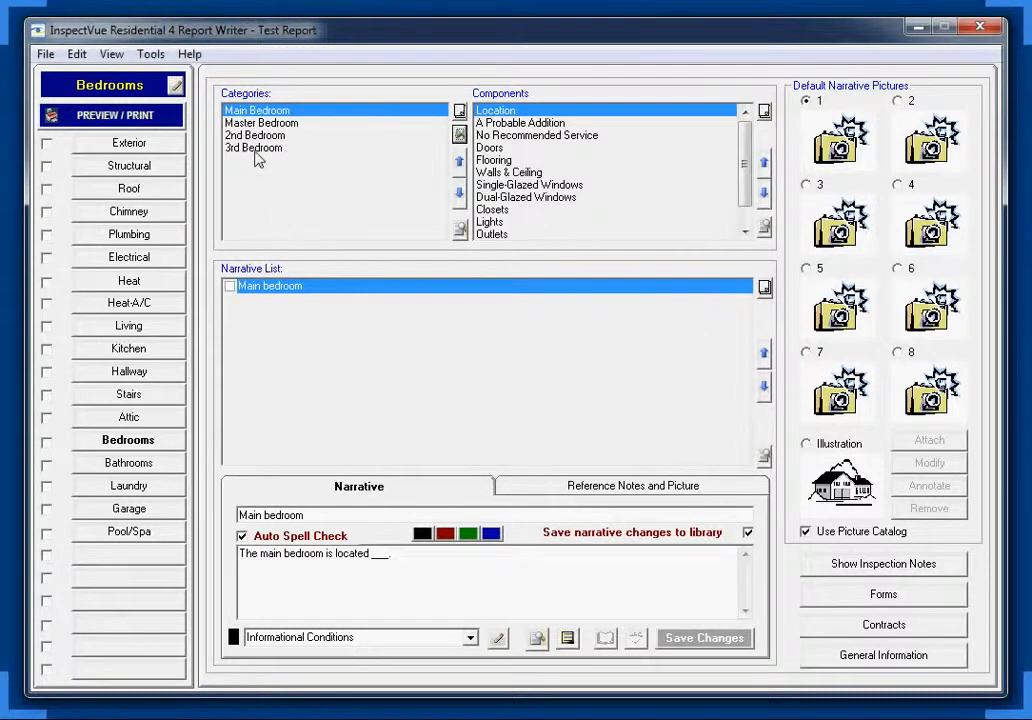
mouse_move(290, 173)
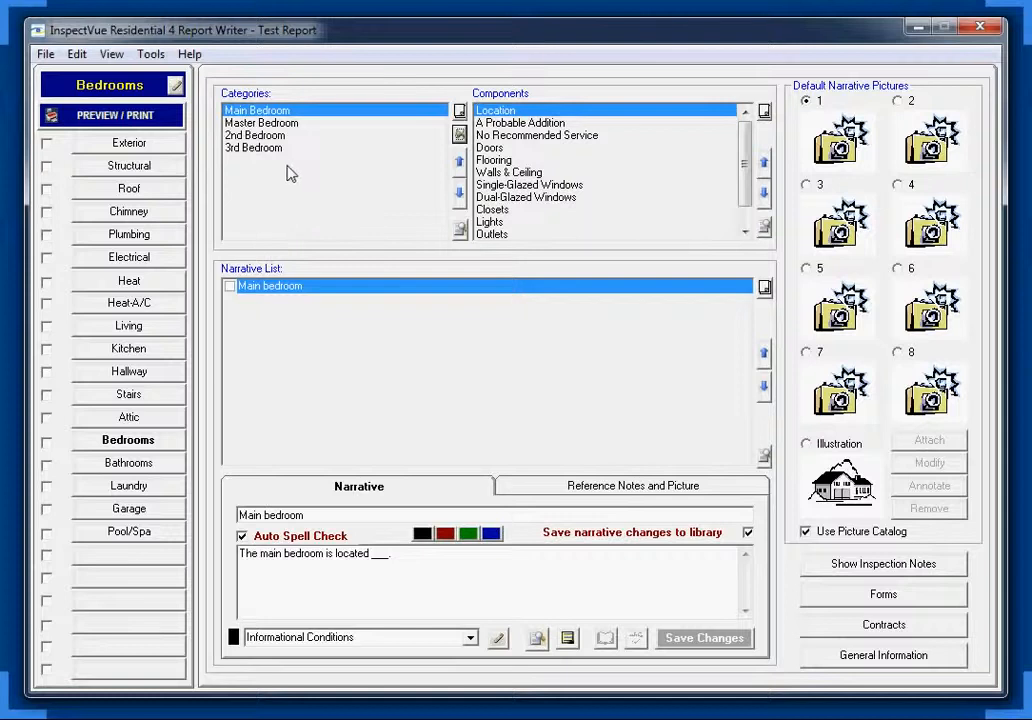
mouse_move(282, 148)
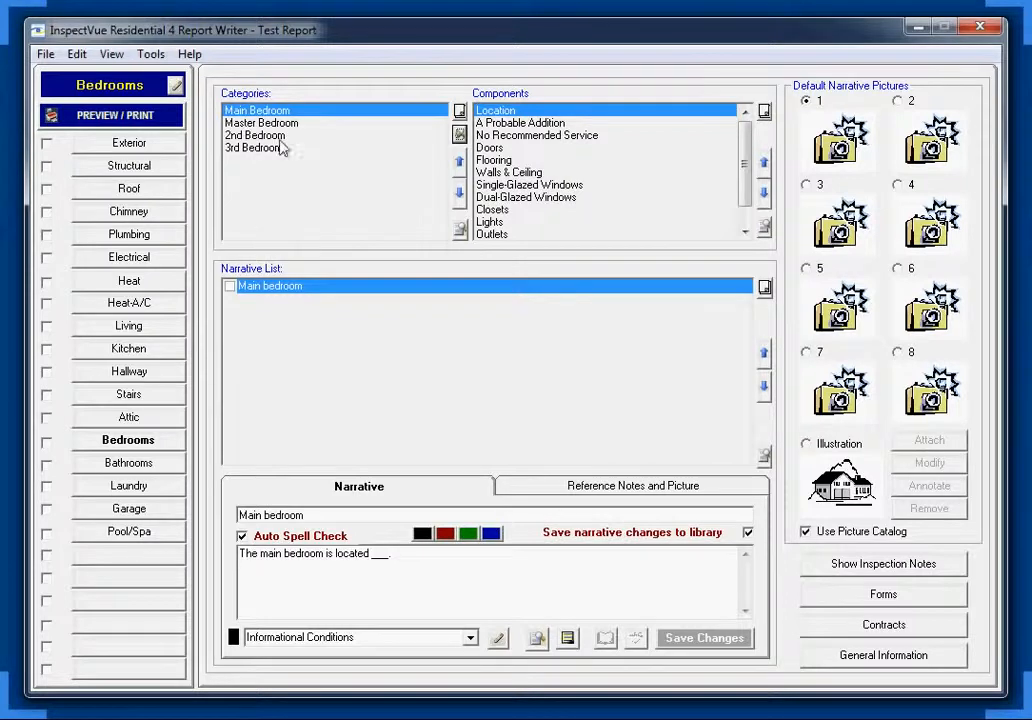
click(261, 122)
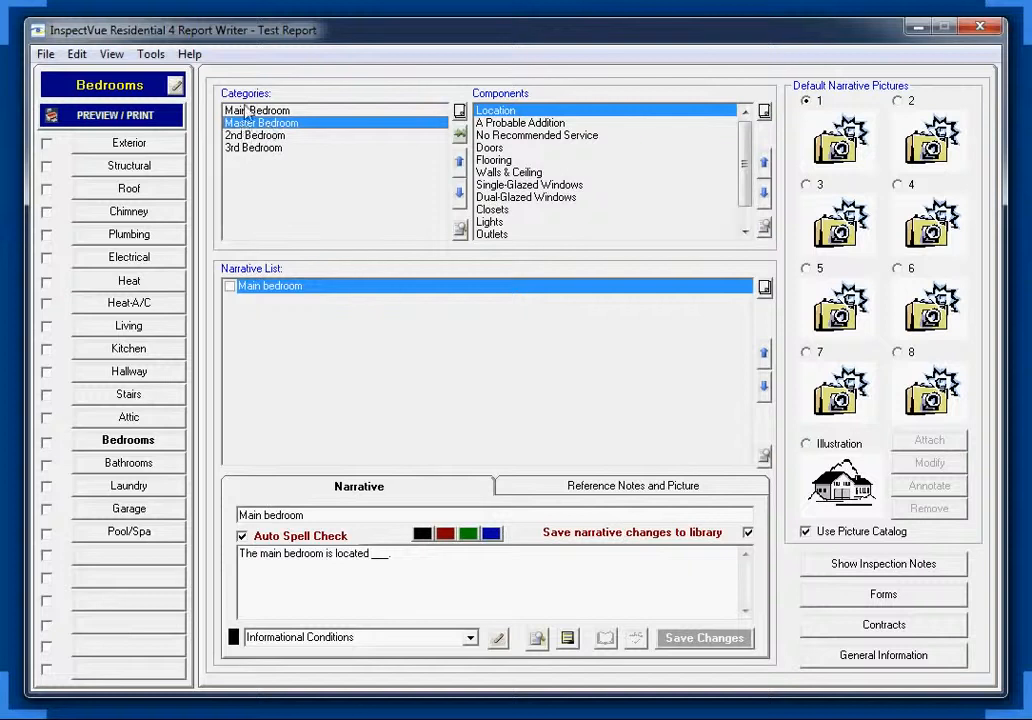
mouse_move(325, 253)
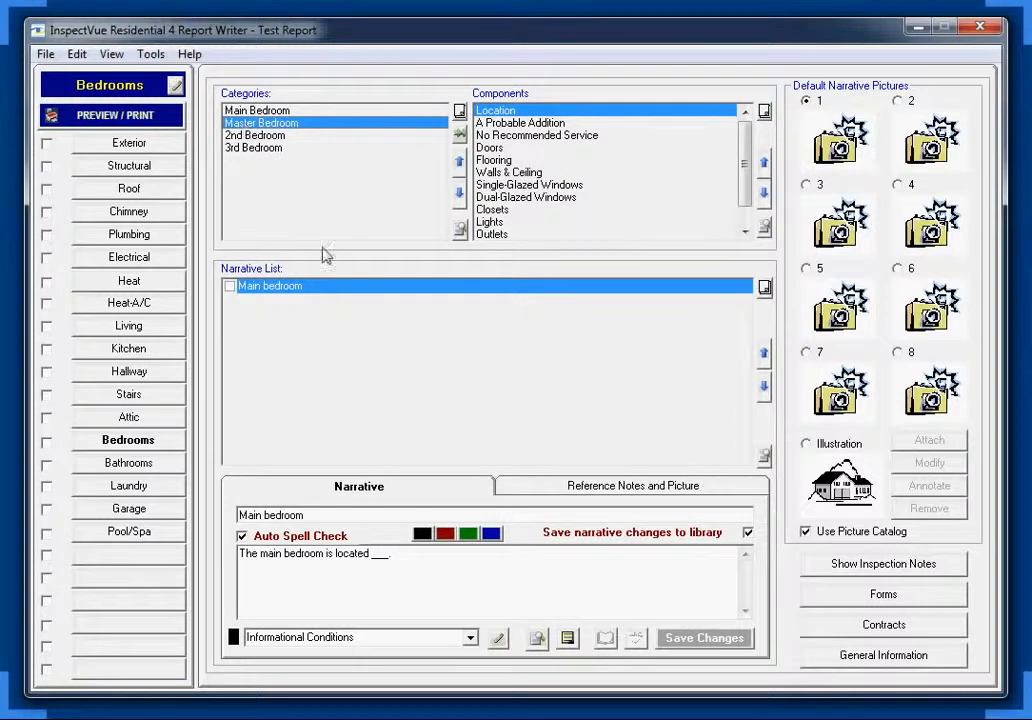
mouse_move(265, 298)
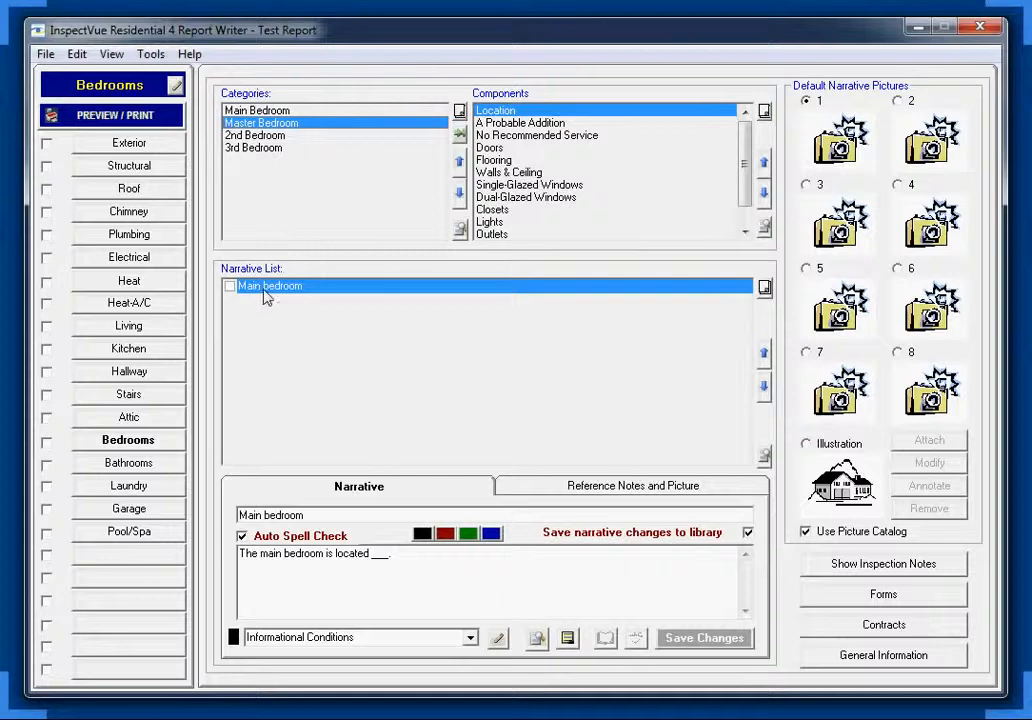
mouse_move(318, 503)
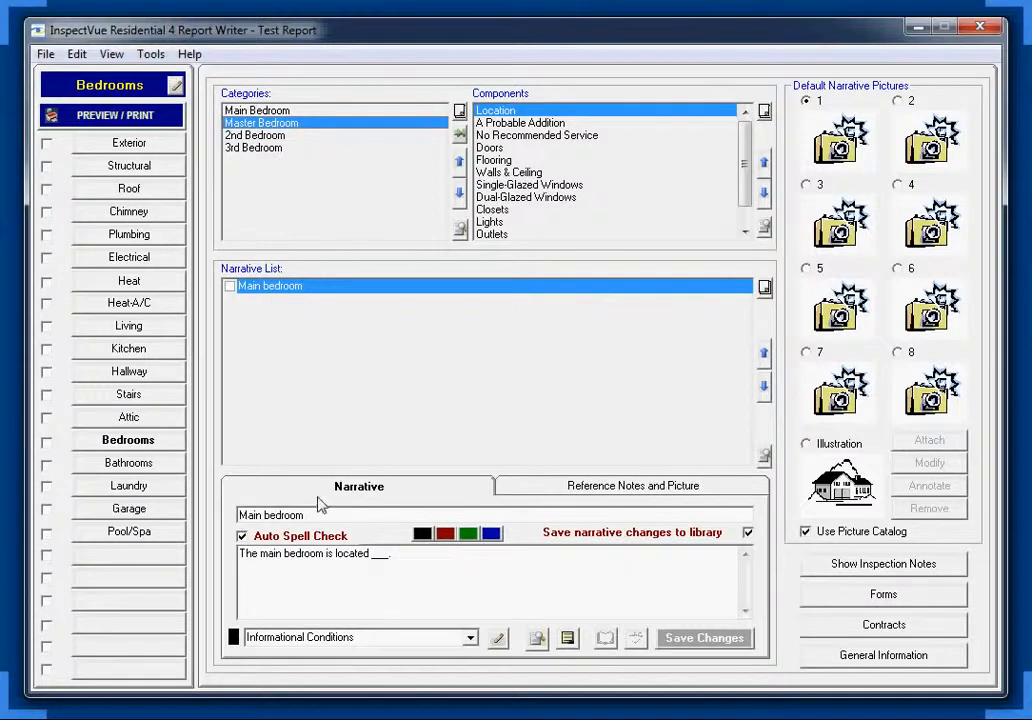
mouse_move(346, 628)
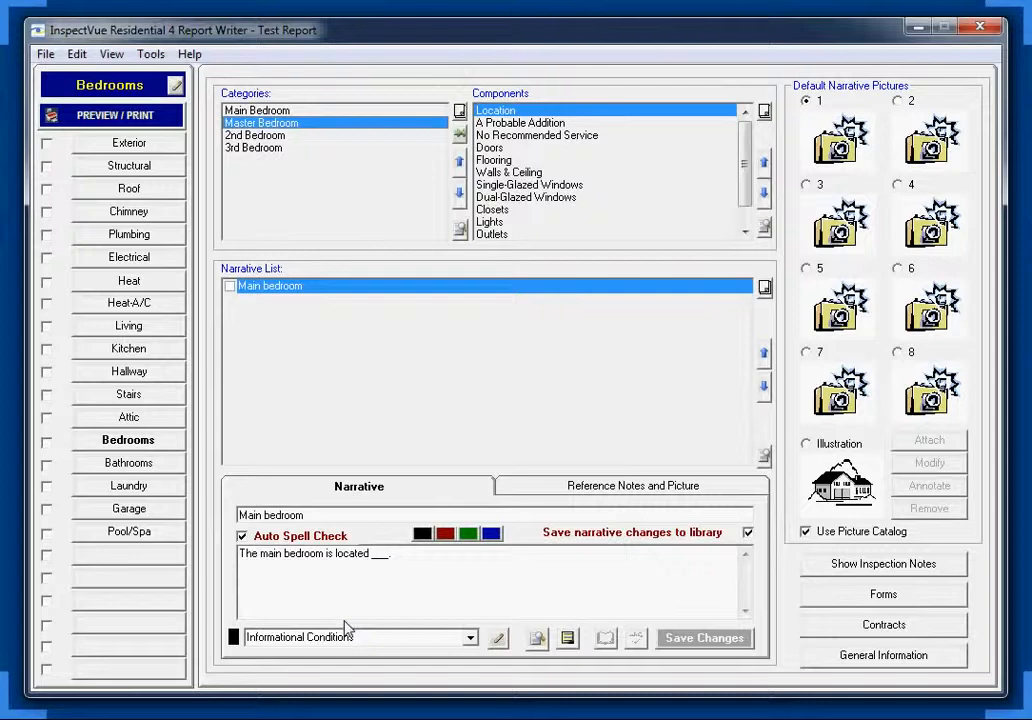
mouse_move(371, 369)
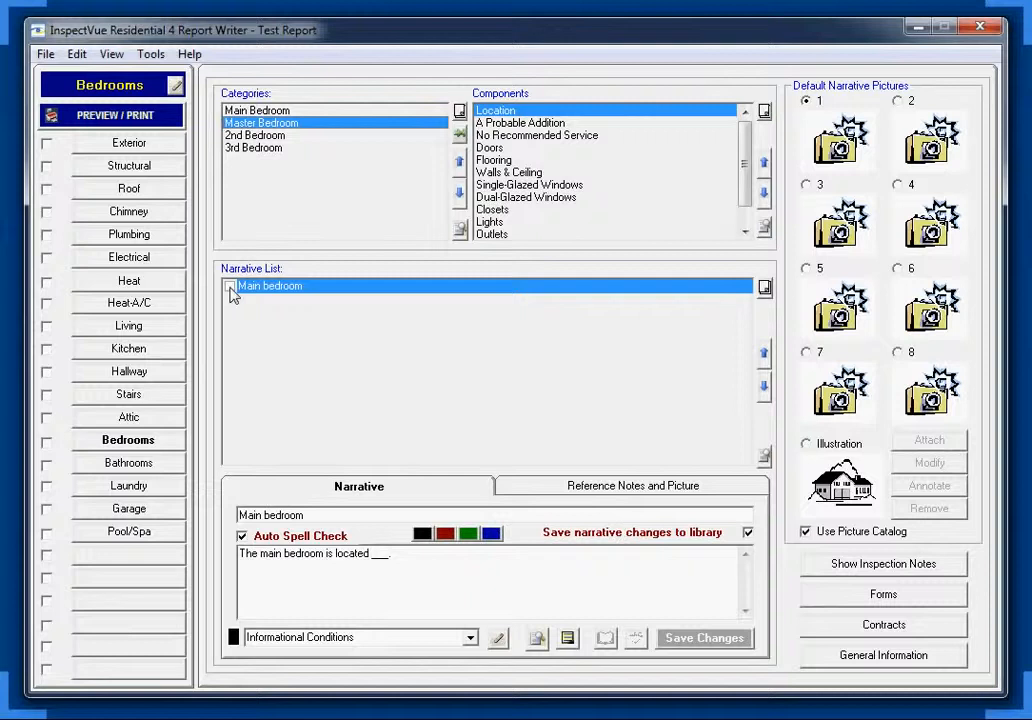
click(230, 286)
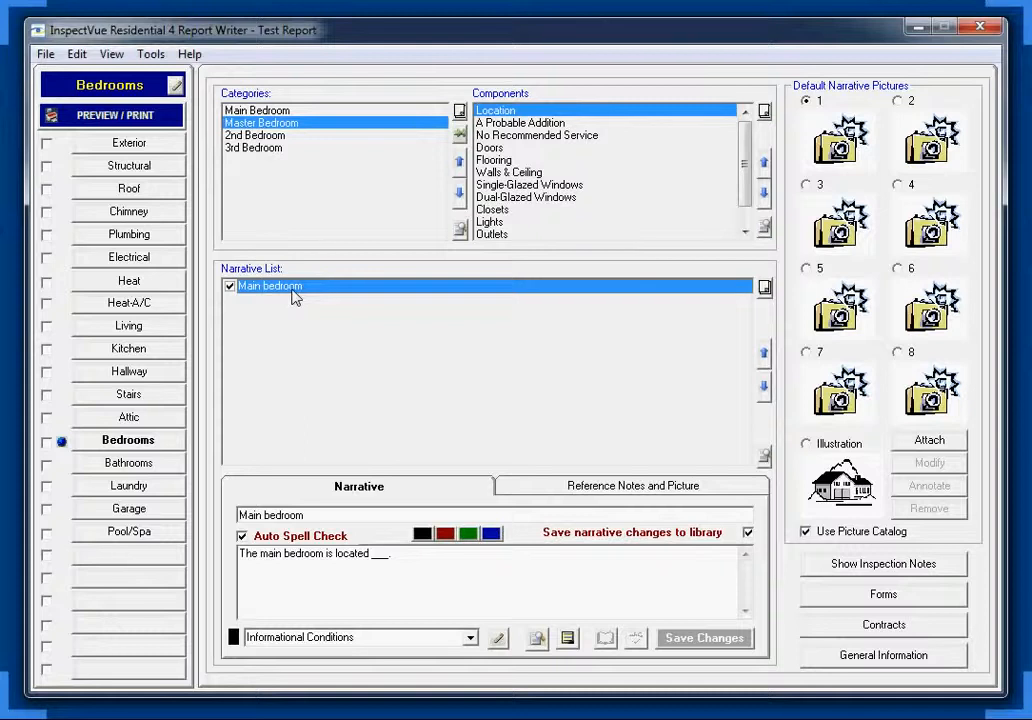
Edit the narrative to read 'The master bedroom is located ___.' and save it.
double_click(251, 515)
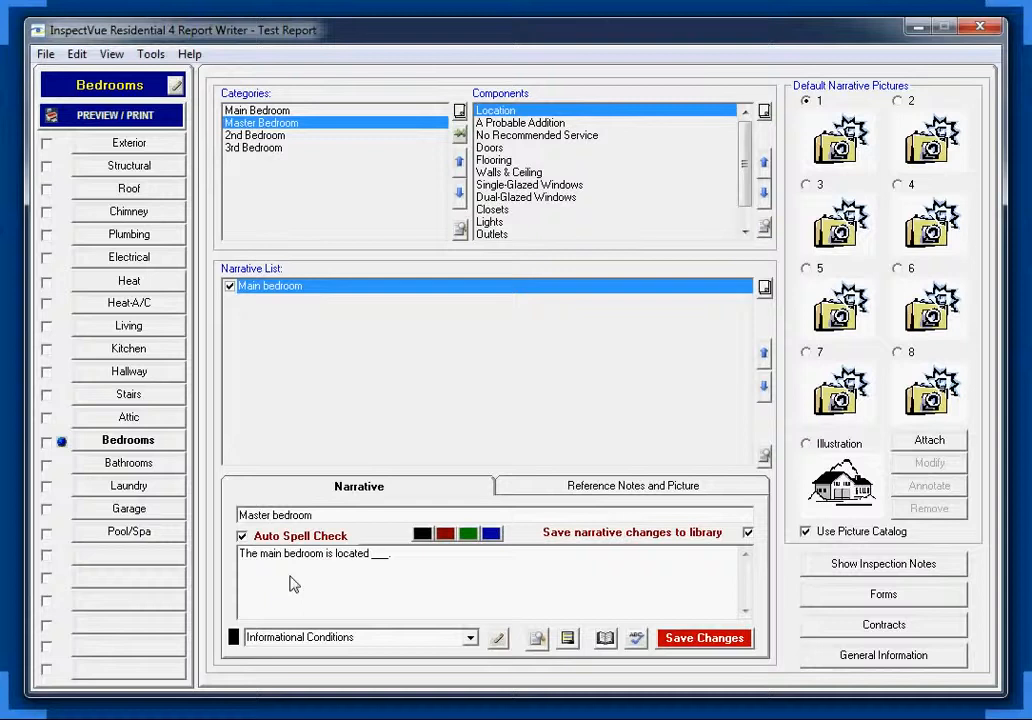
mouse_move(310, 521)
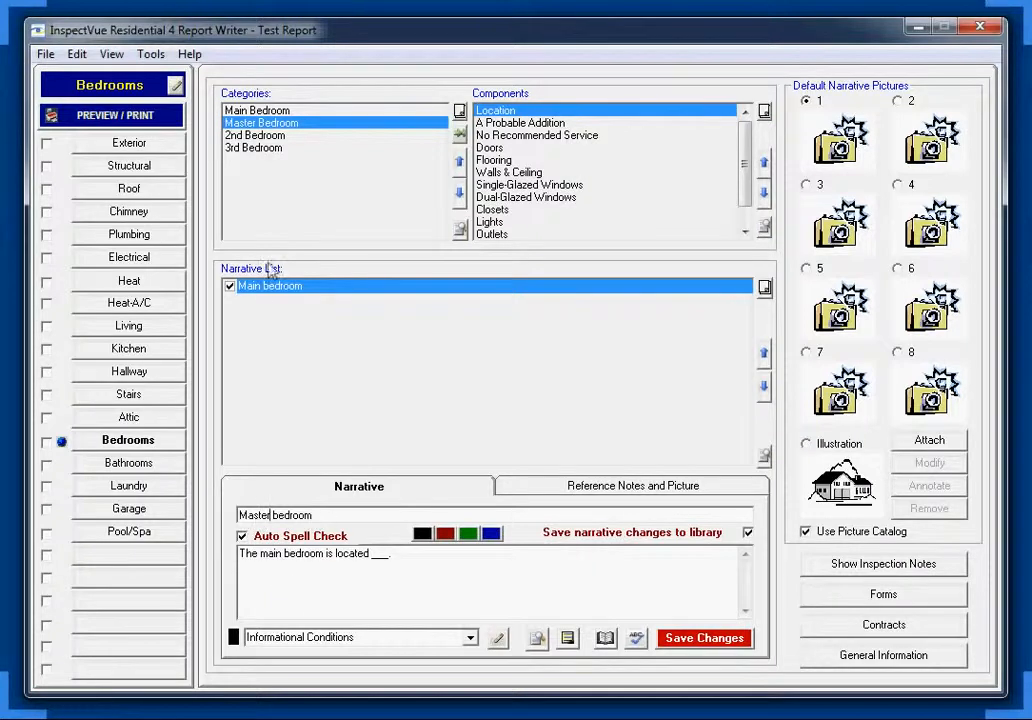
mouse_move(300, 300)
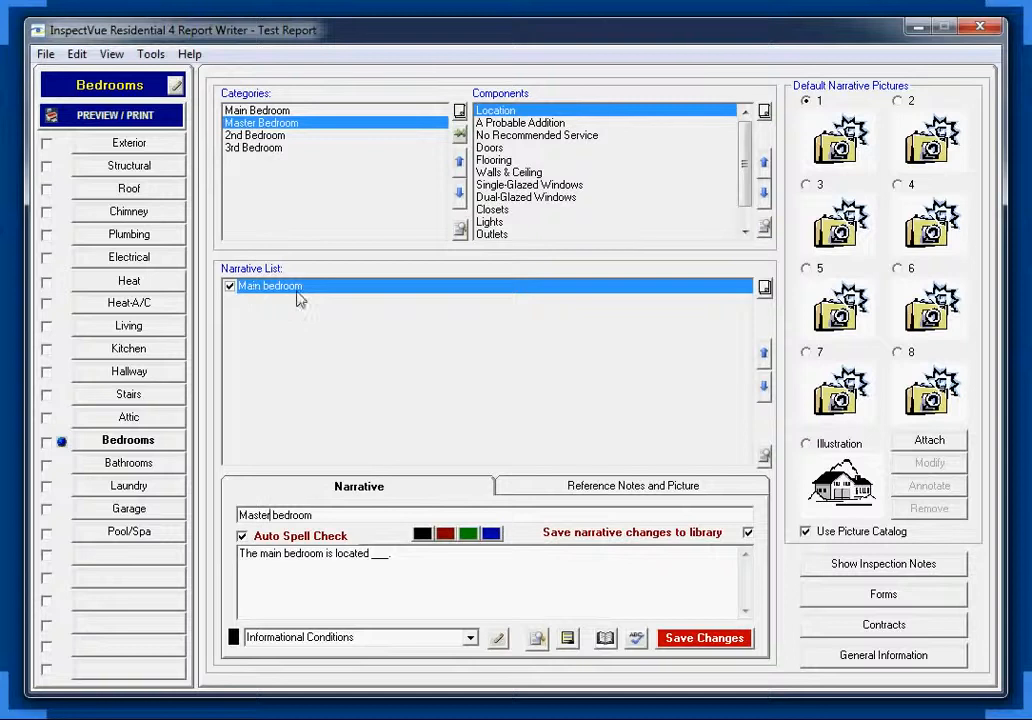
mouse_move(323, 302)
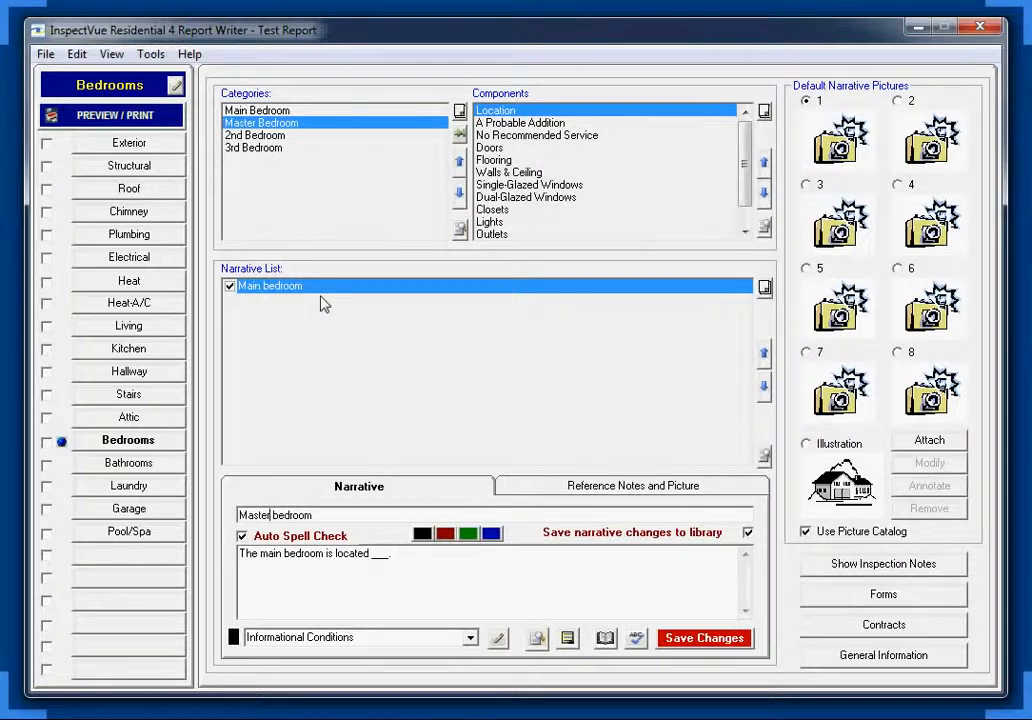
mouse_move(296, 520)
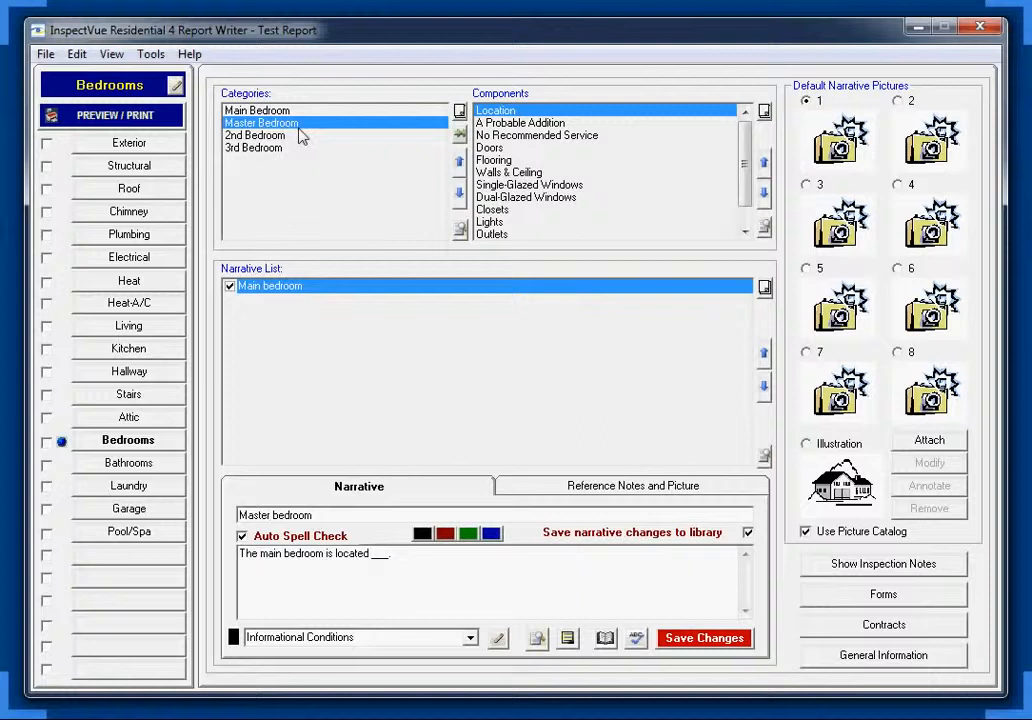
mouse_move(512, 122)
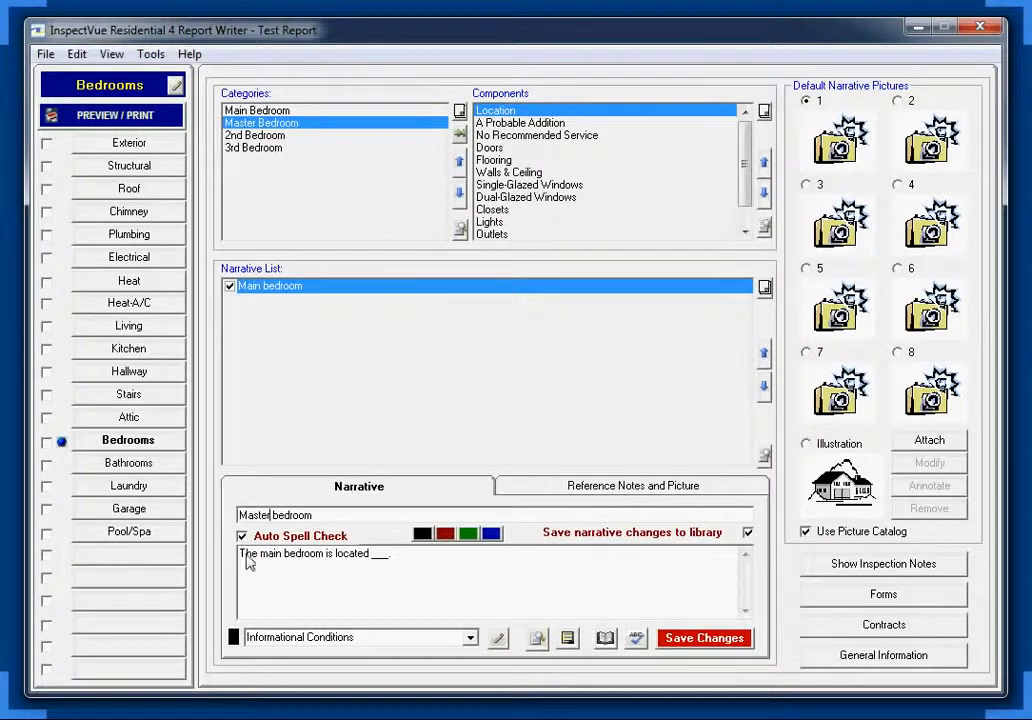
mouse_move(335, 590)
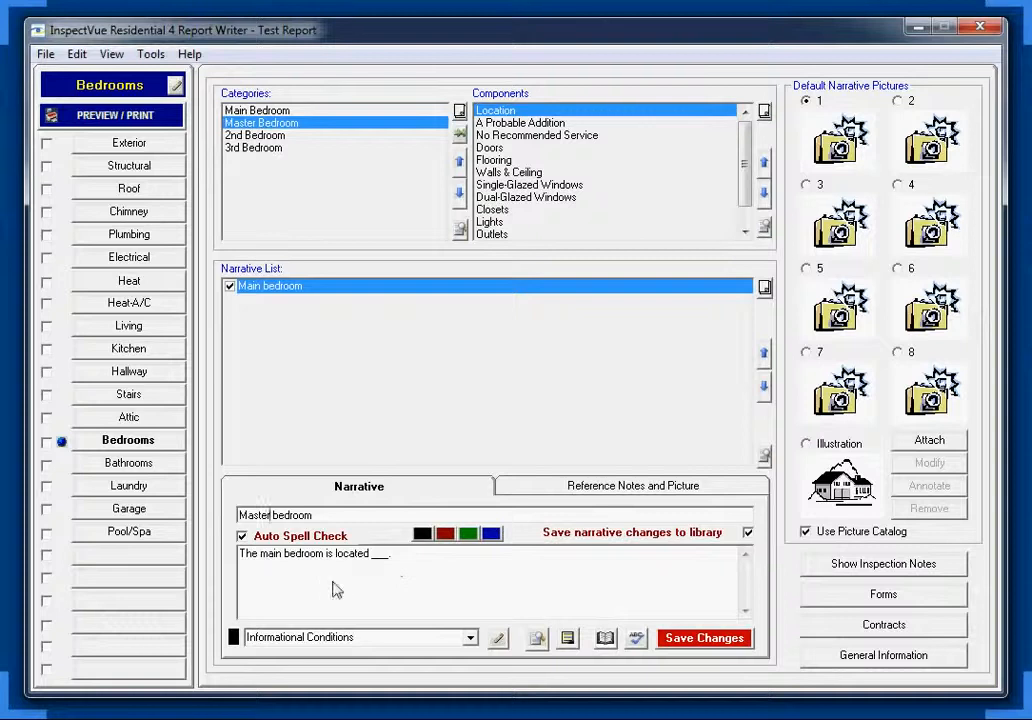
double_click(271, 554)
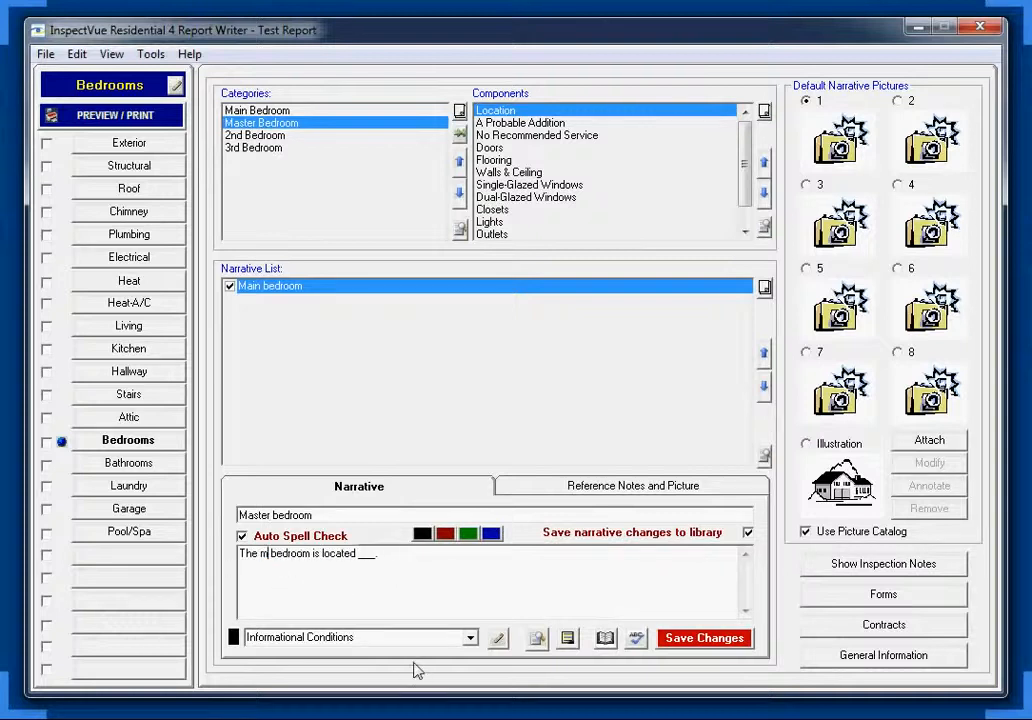
text(aster)
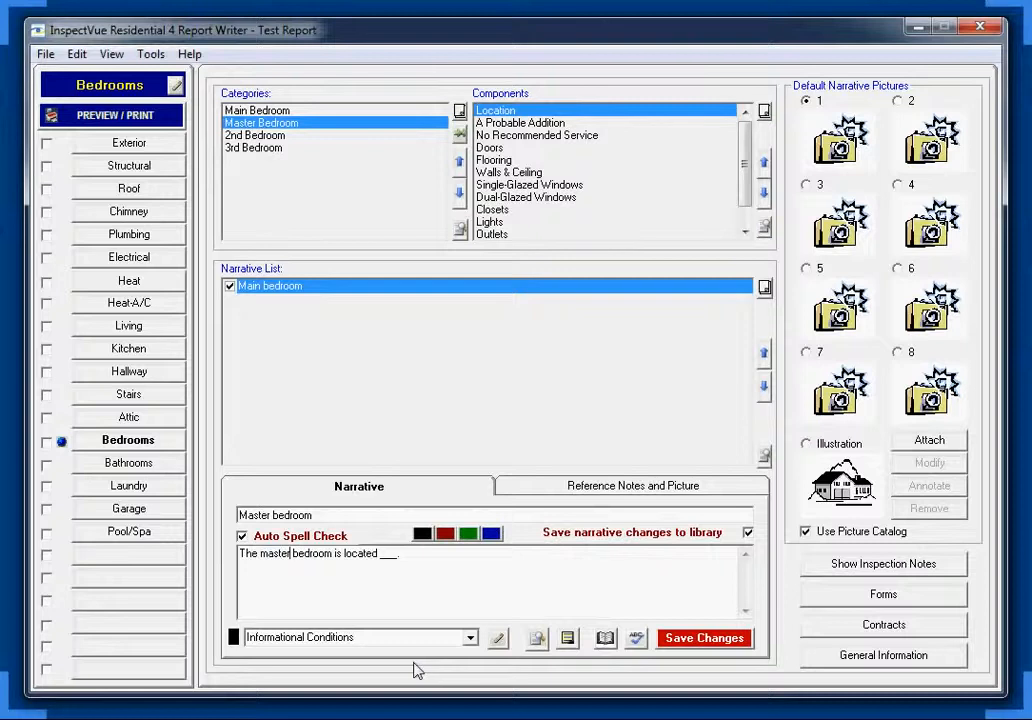
mouse_move(390, 567)
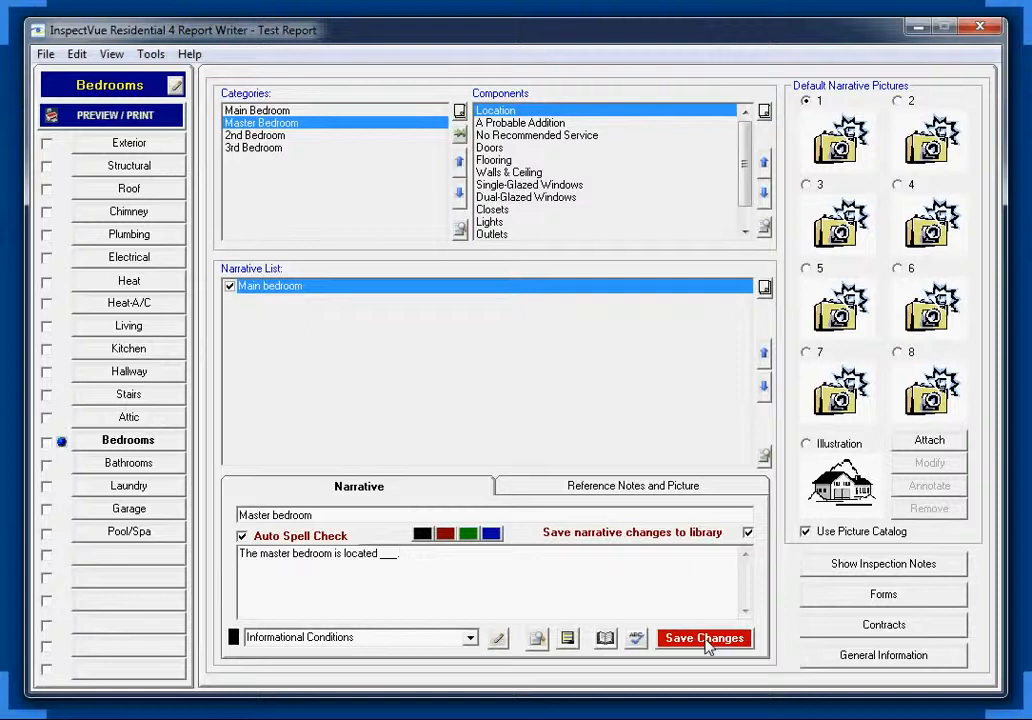
click(704, 638)
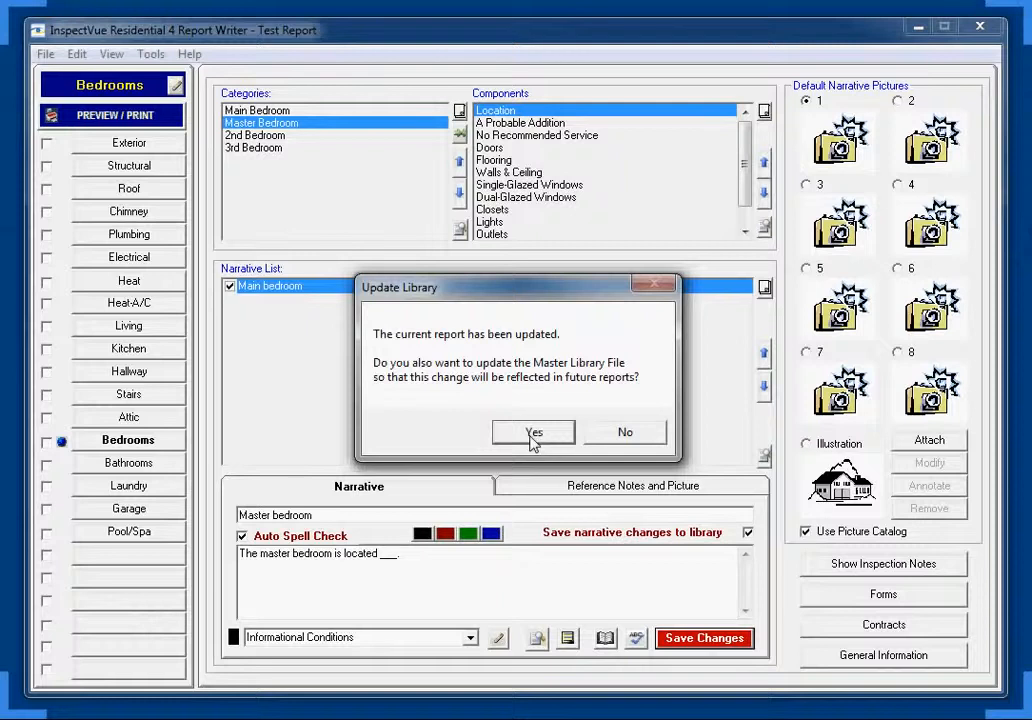
mouse_move(370, 198)
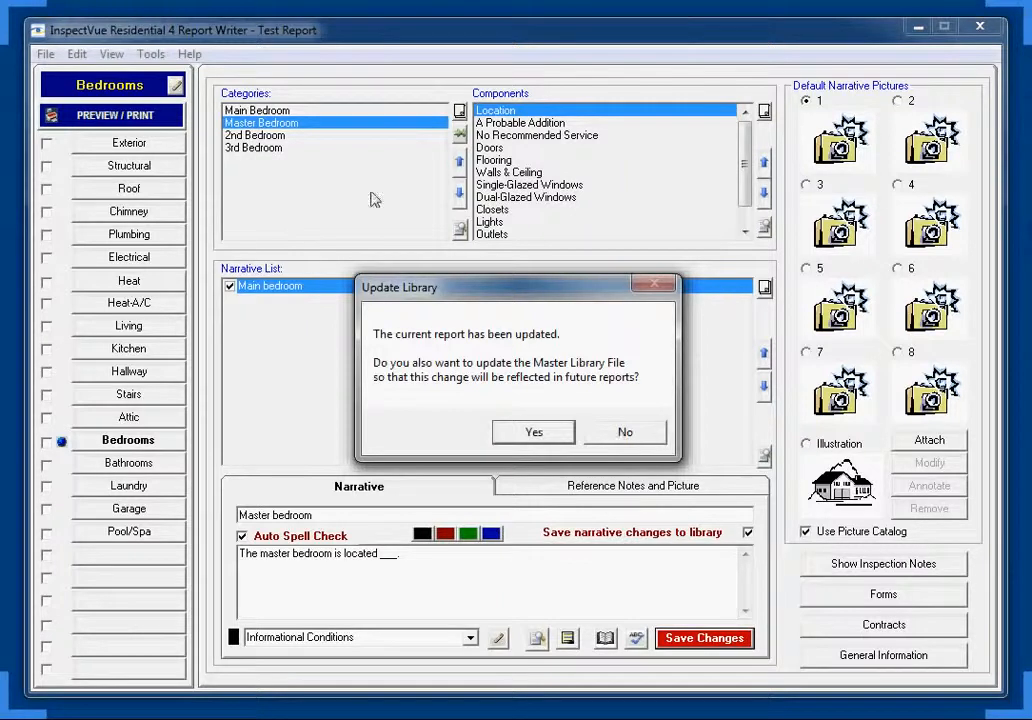
Confirm updating the master library with the Master bedroom narrative change.
click(533, 431)
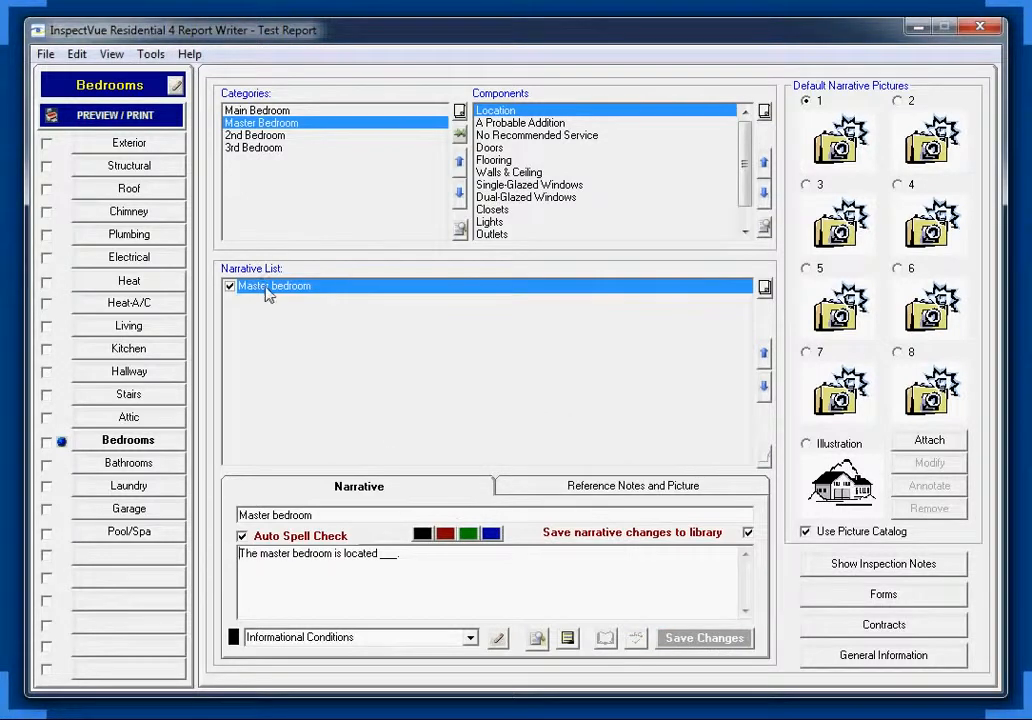
mouse_move(258, 304)
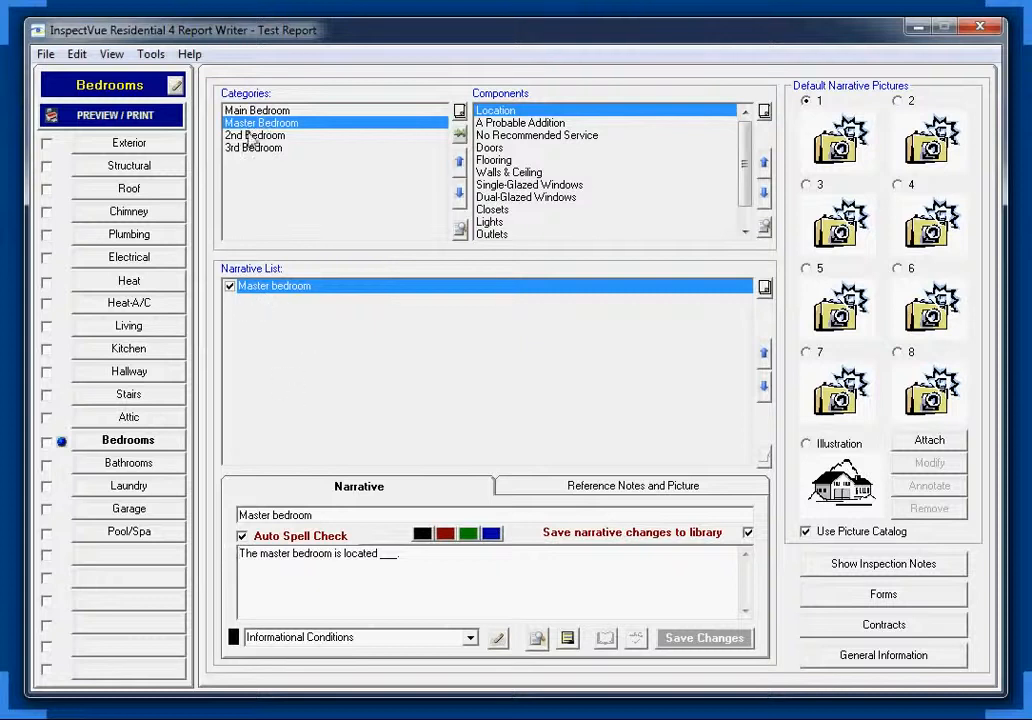
Retitle 2nd Bedroom's narrative '2nd bedroom', replace 'main' with '2nd', save and update library.
click(255, 135)
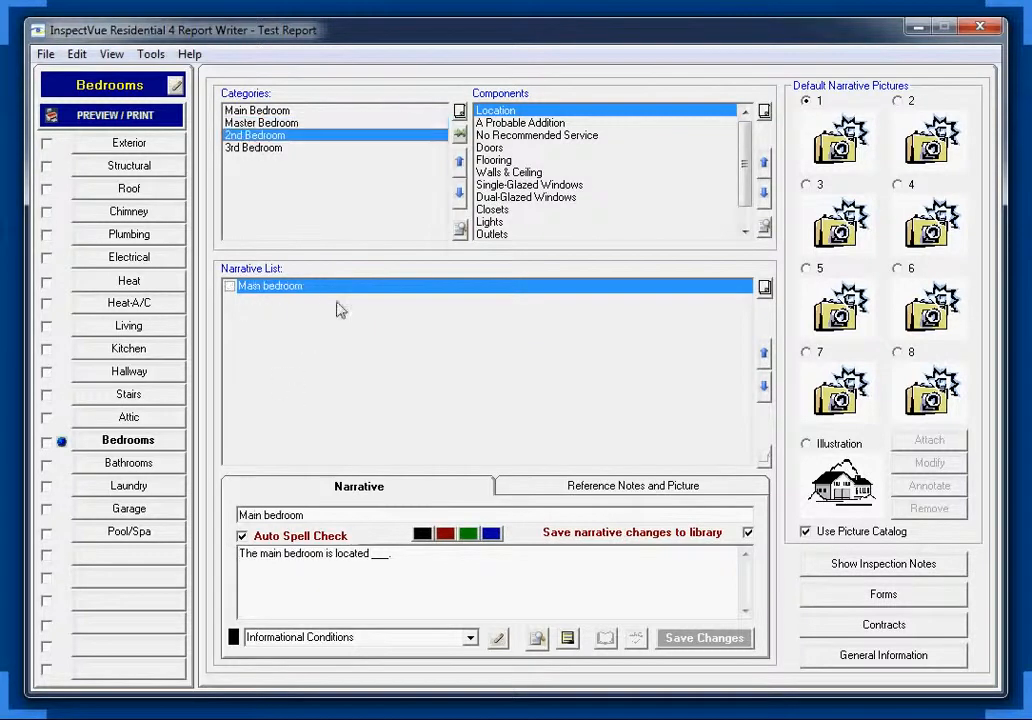
click(230, 285)
text(2)
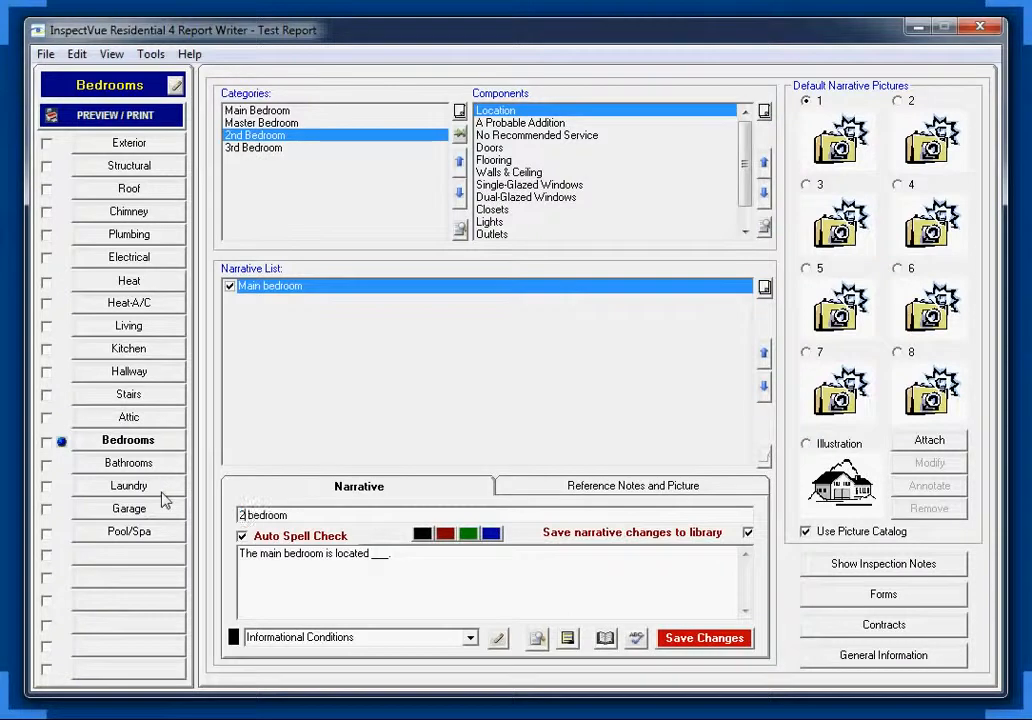
text(nd)
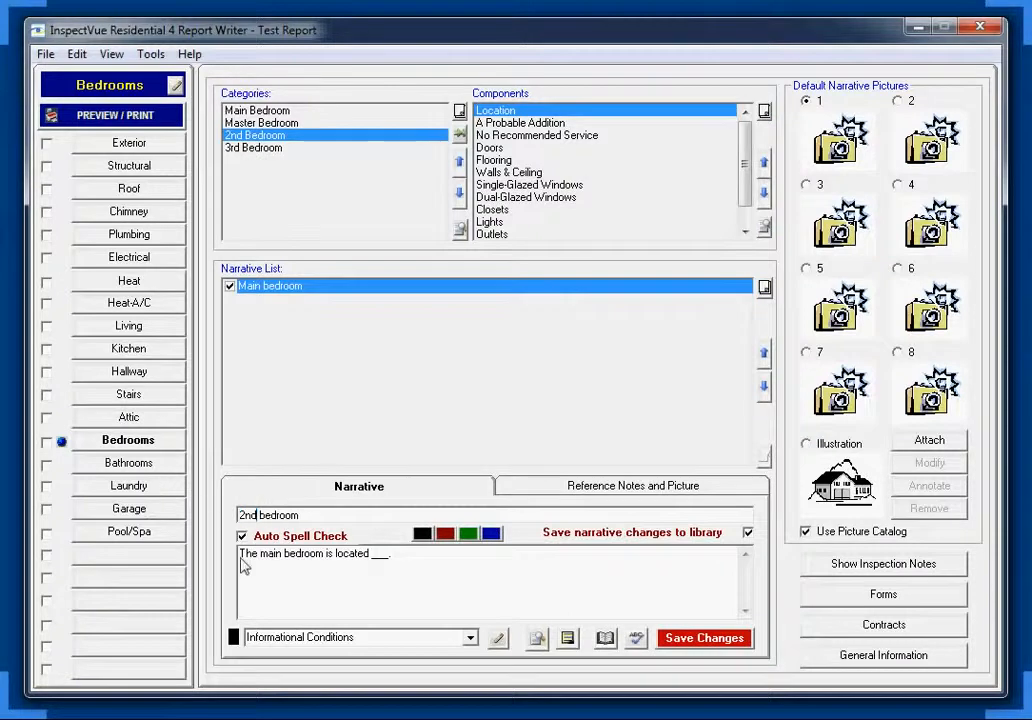
double_click(272, 553)
text(2nd)
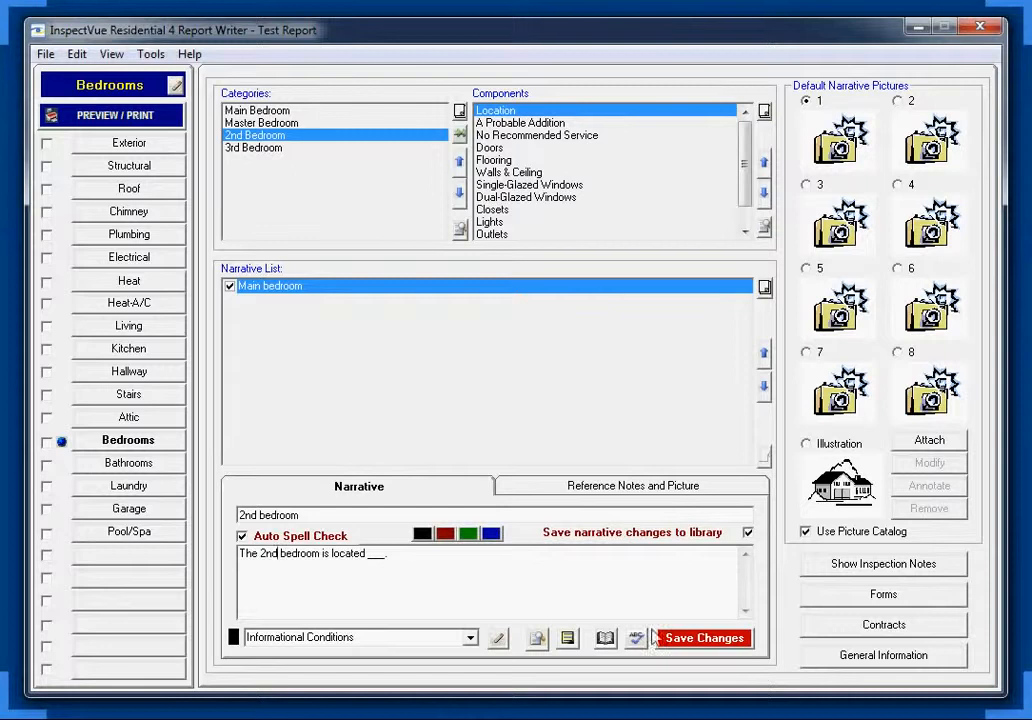
click(703, 637)
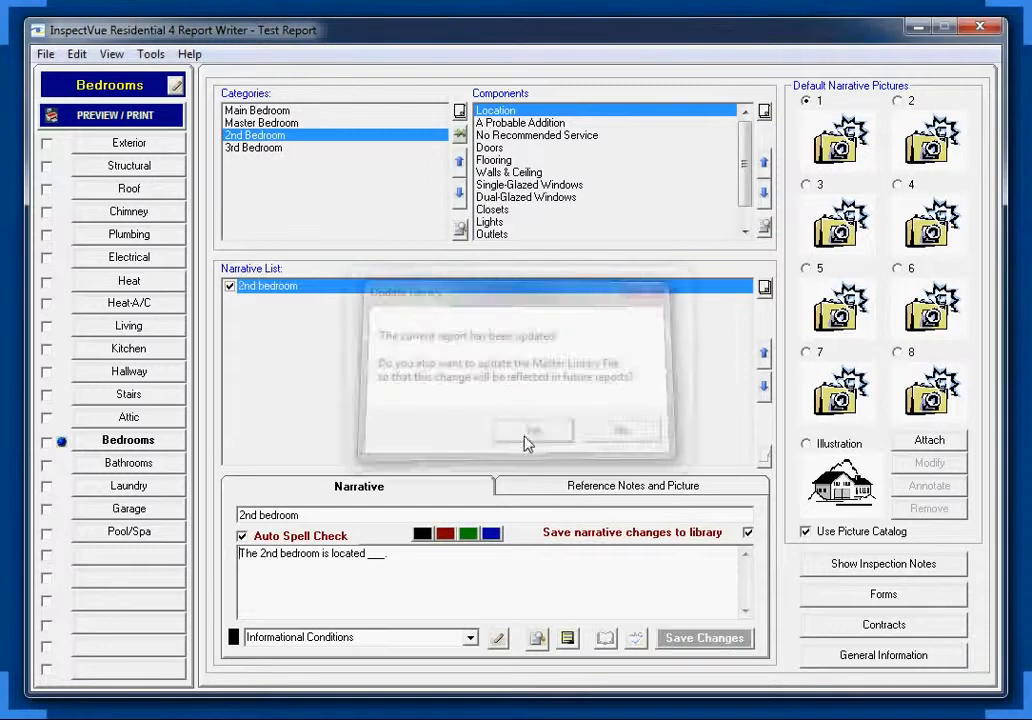
click(530, 430)
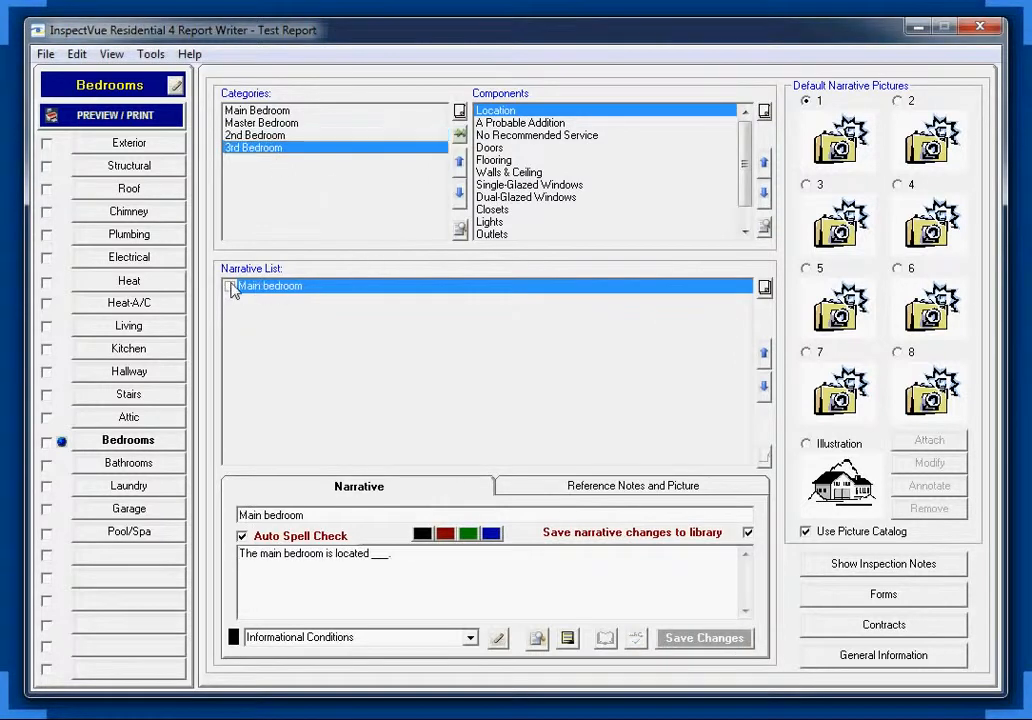
Include 3rd Bedroom's location narrative, replace 'main' with '3rd', and save.
click(230, 286)
text(3rd)
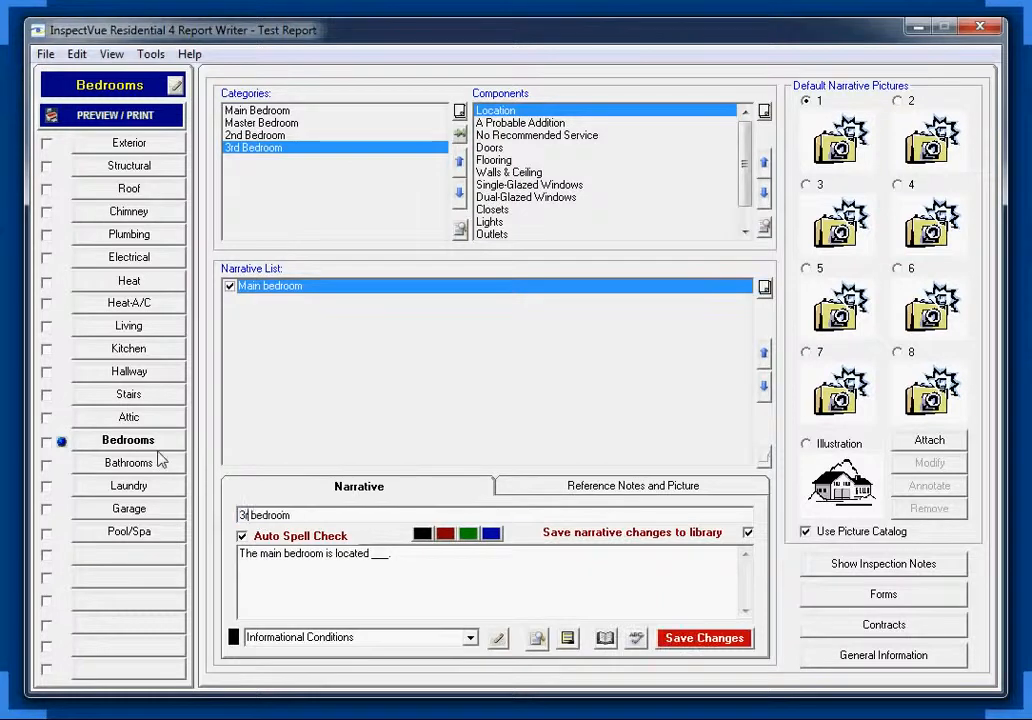
double_click(270, 553)
text(3rd)
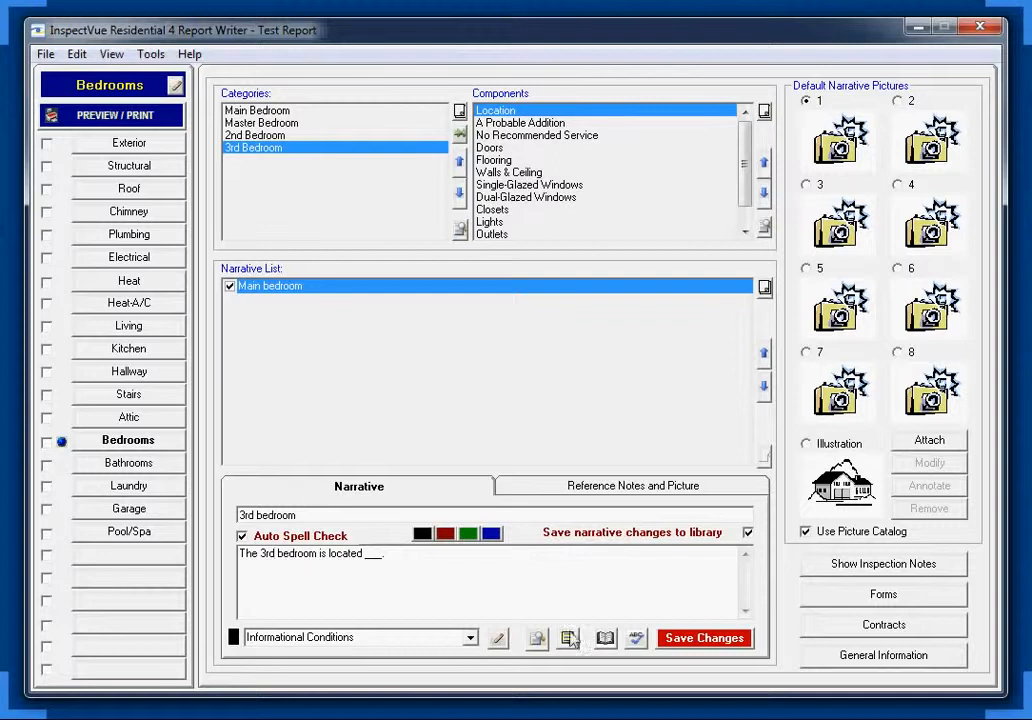
click(703, 637)
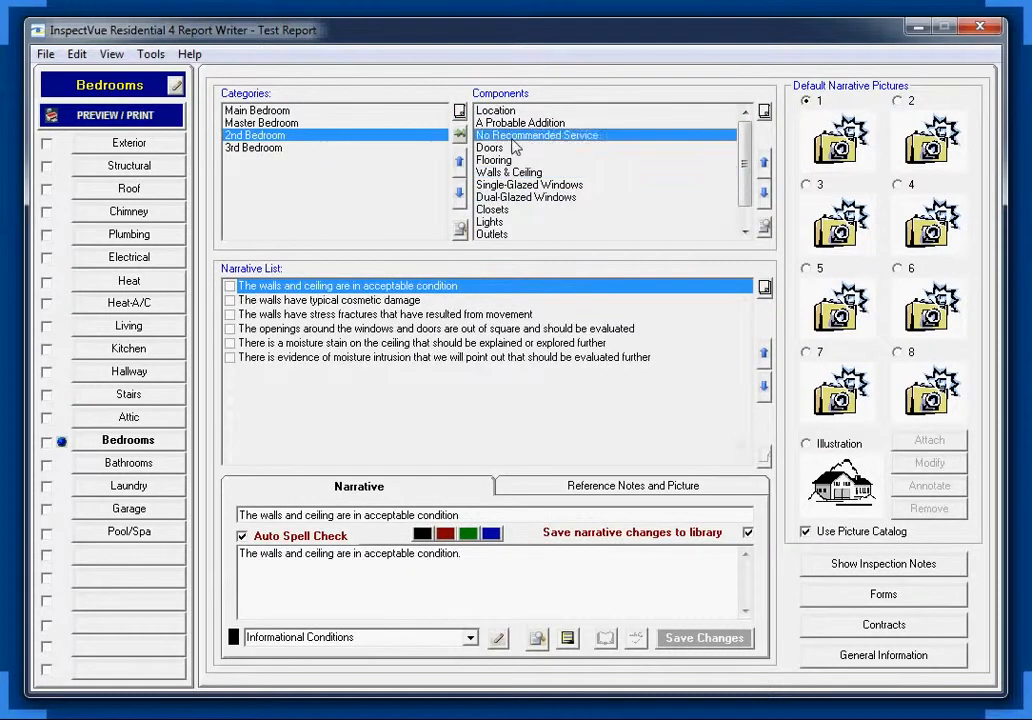
Browse 2nd Bedroom's window narratives and 3rd Bedroom, then return to Main Bedroom.
click(527, 197)
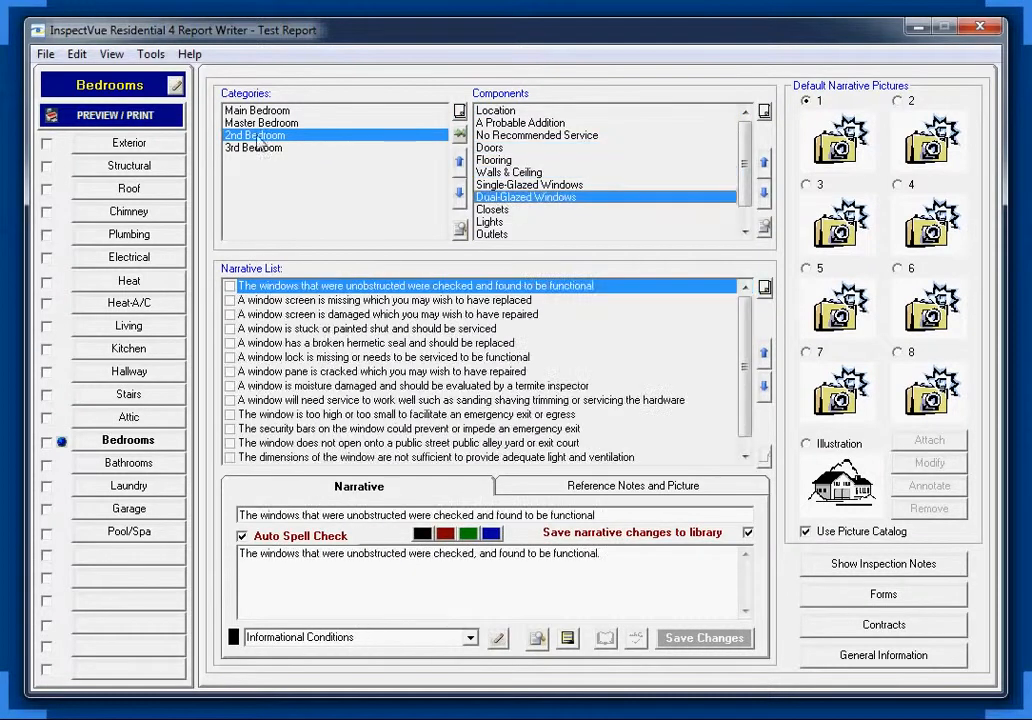
click(253, 147)
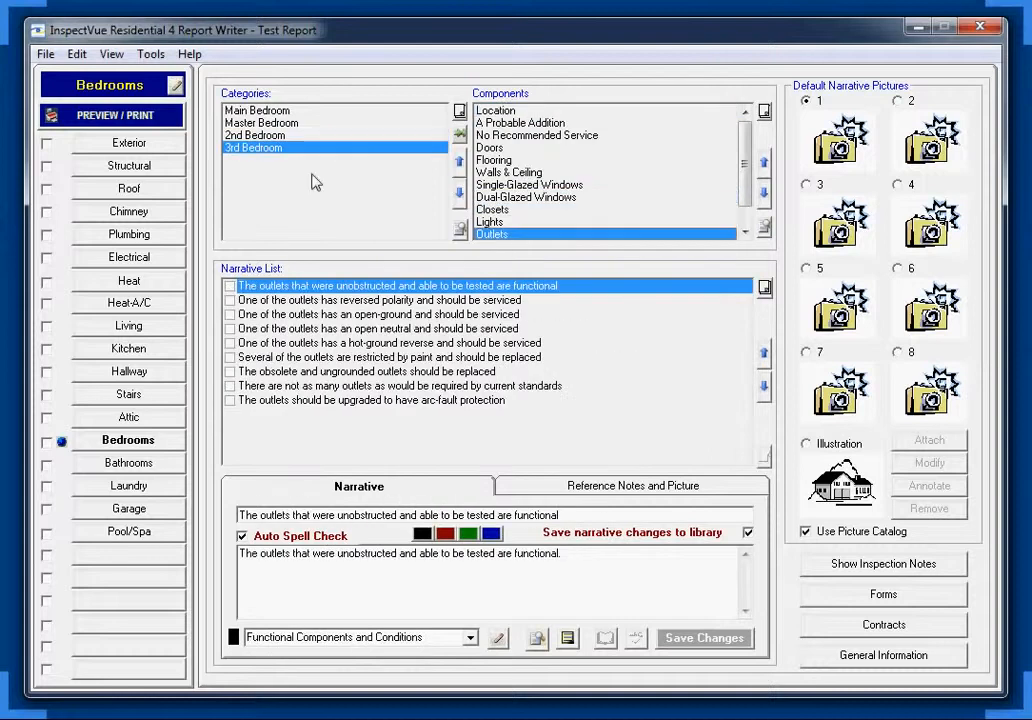
mouse_move(261, 204)
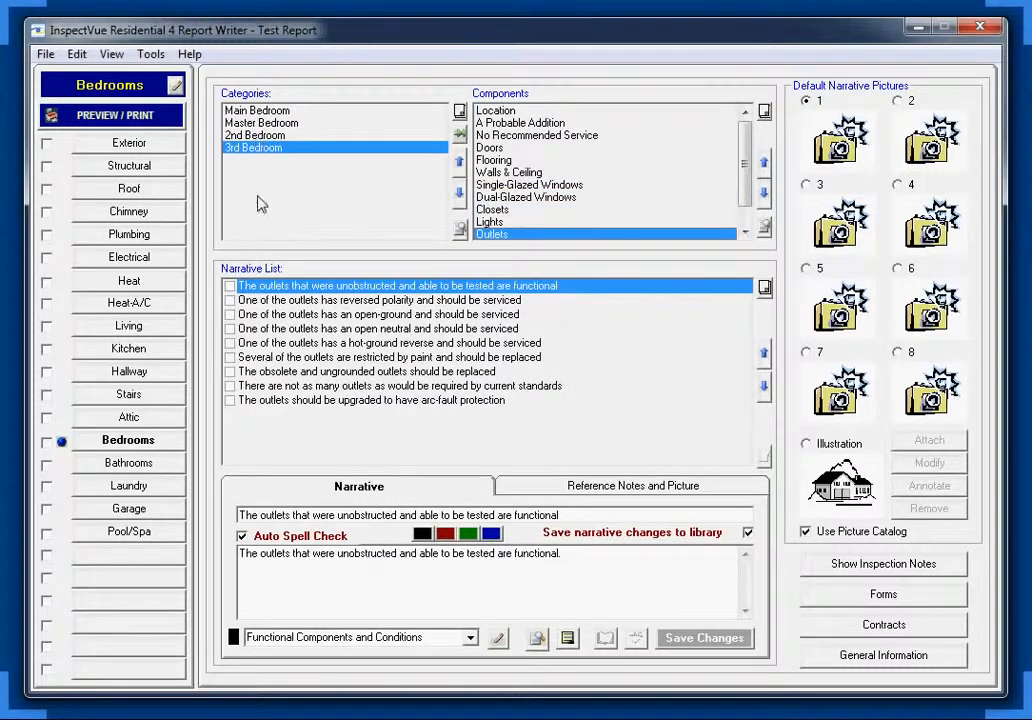
mouse_move(258, 251)
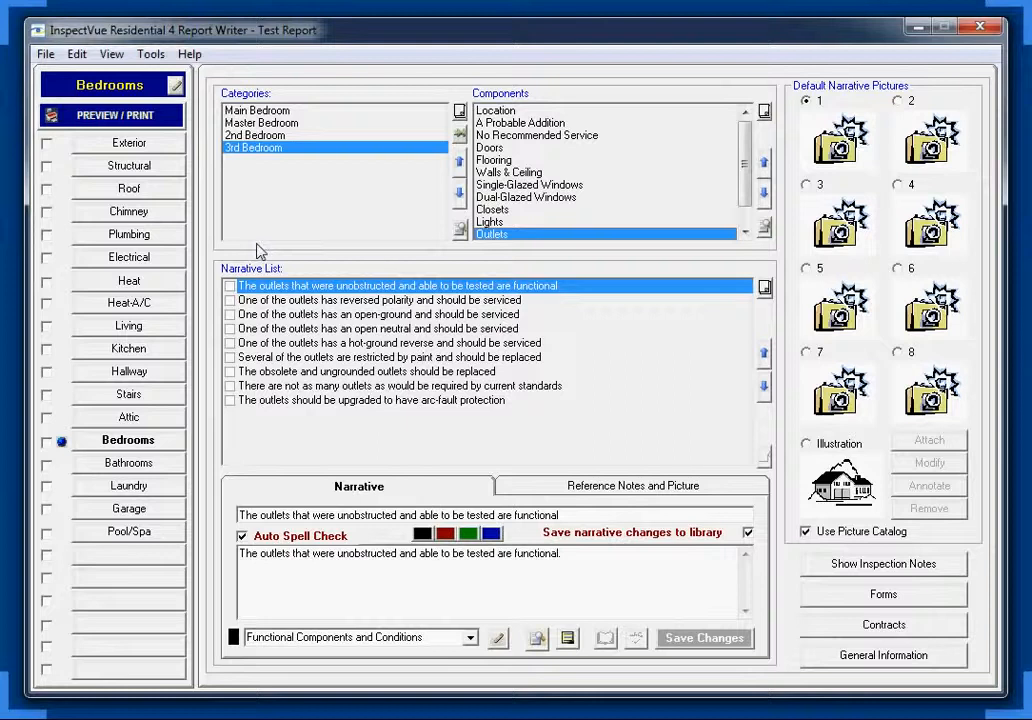
mouse_move(268, 187)
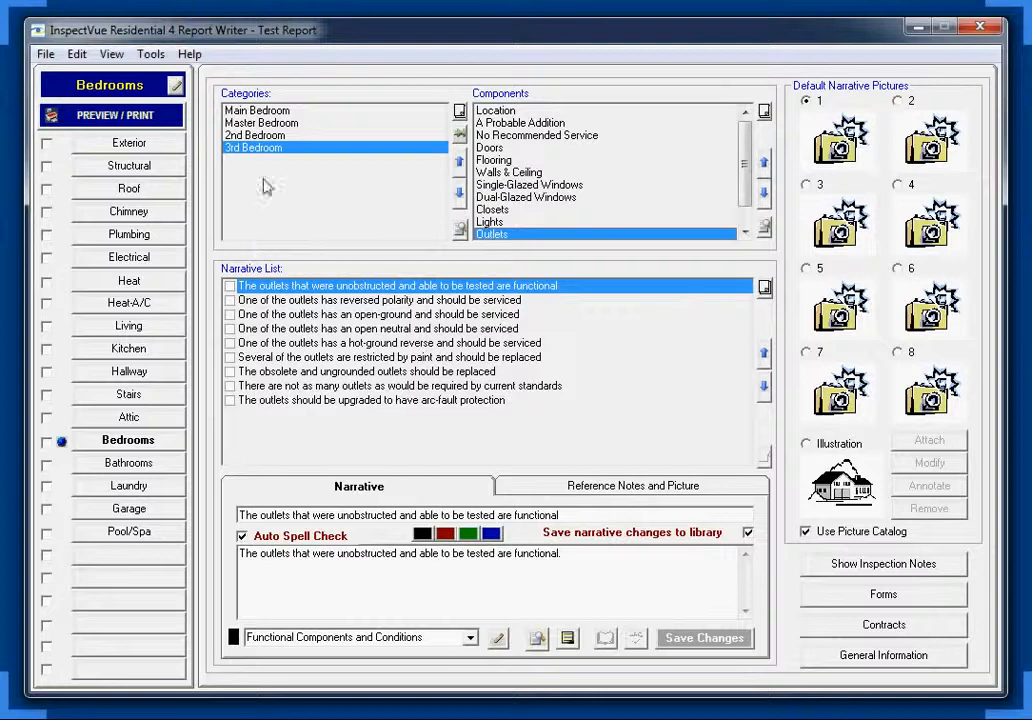
click(257, 110)
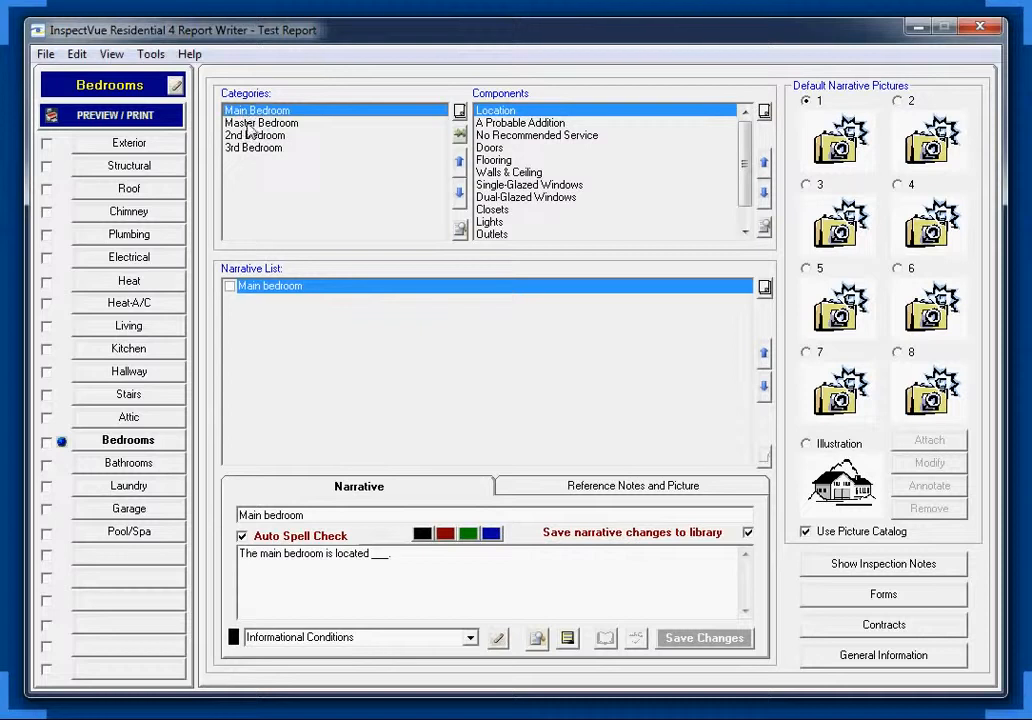
Browse the bedroom categories, ending on 3rd Bedroom's 'The 3rd bedroom is located ___.' narrative.
click(261, 122)
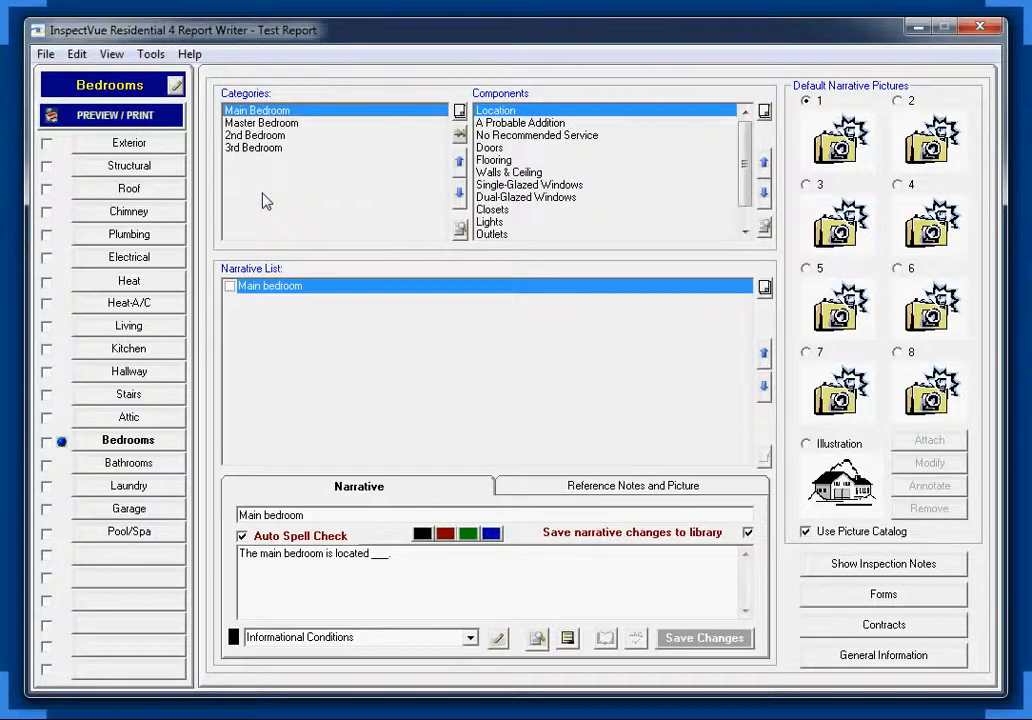
mouse_move(275, 194)
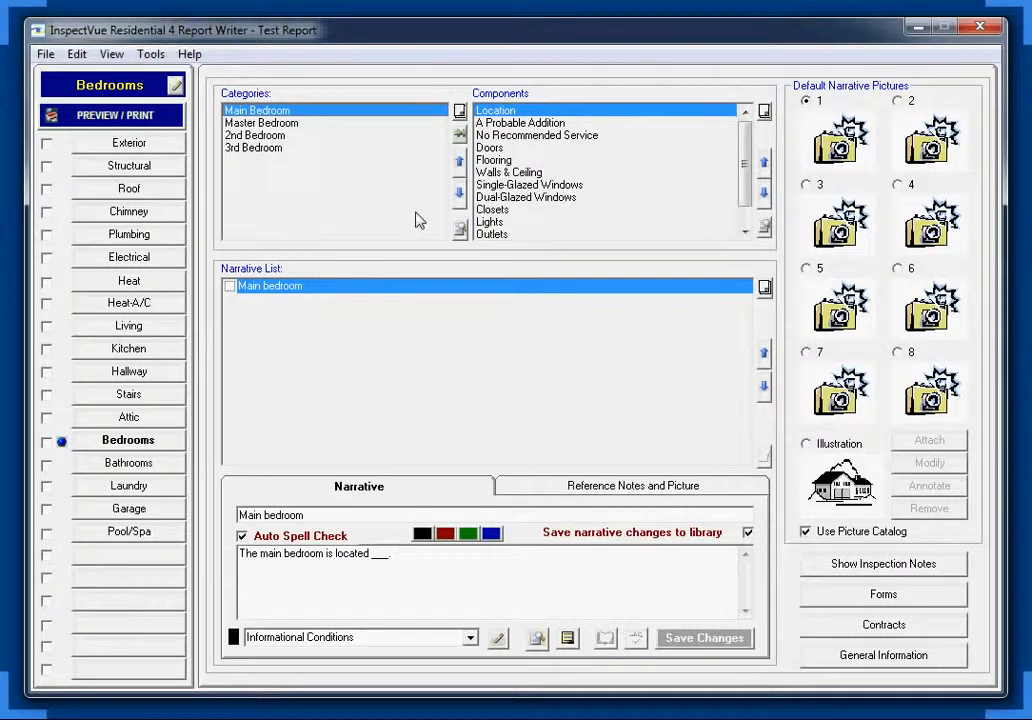
mouse_move(375, 188)
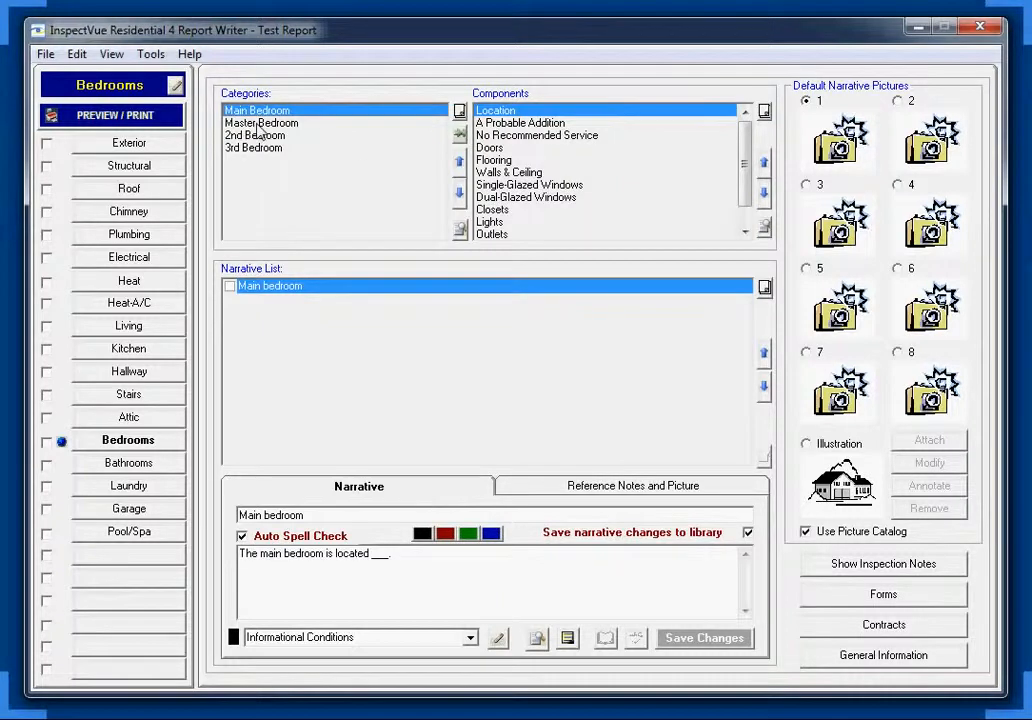
click(253, 147)
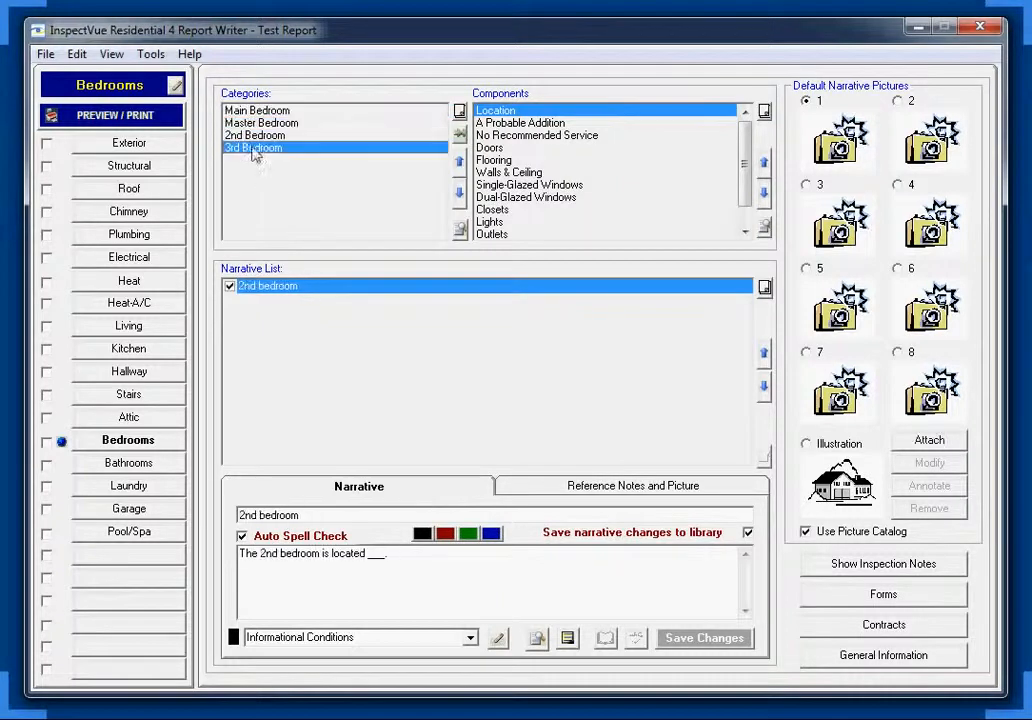
click(252, 147)
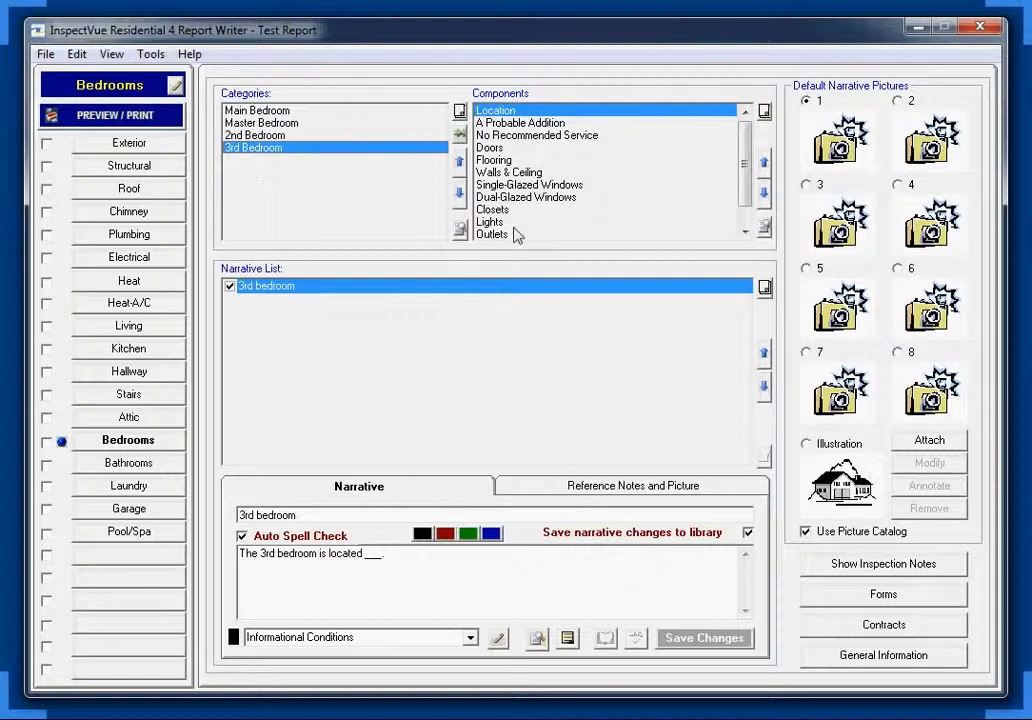